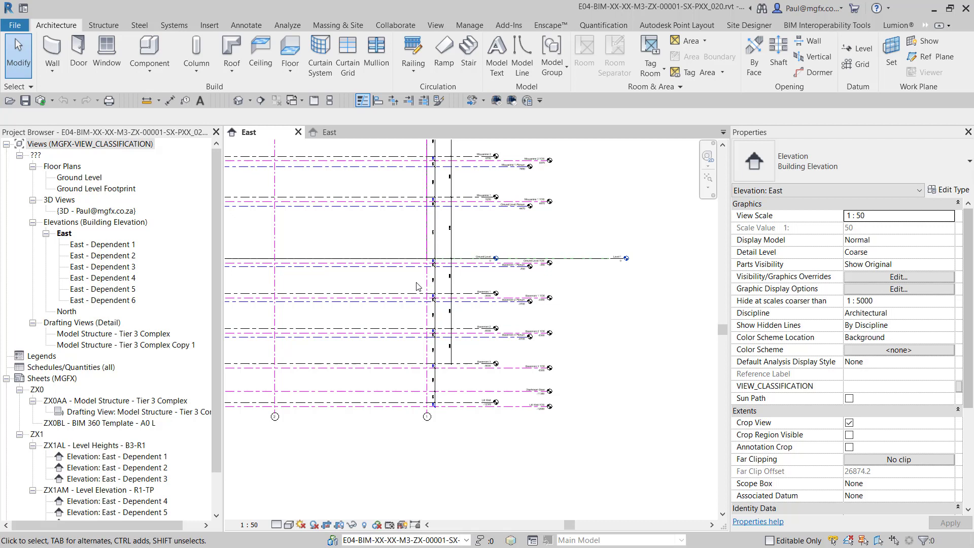
pyautogui.moveTo(477, 329)
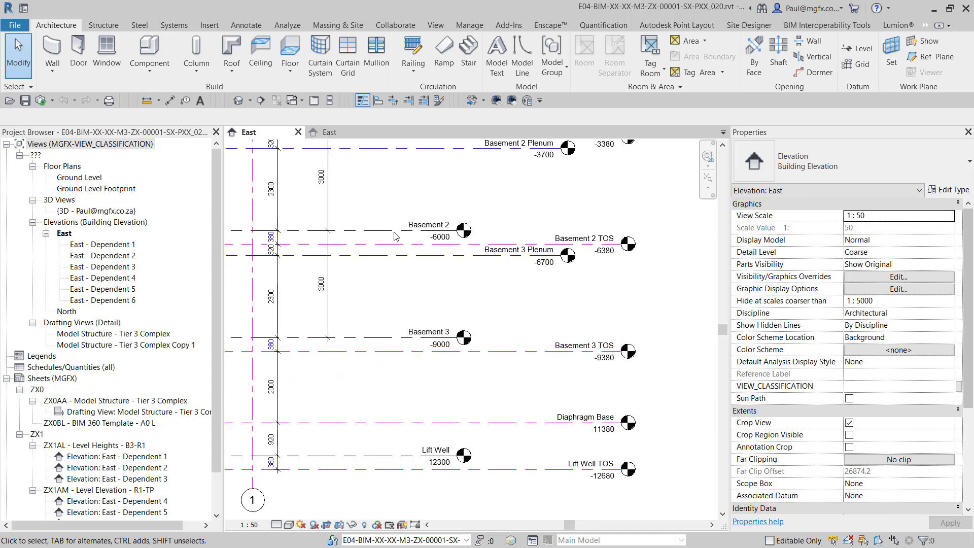
# - Inspect the Podium 4 level in the East elevation, then clear the selection
pyautogui.scroll(-3)
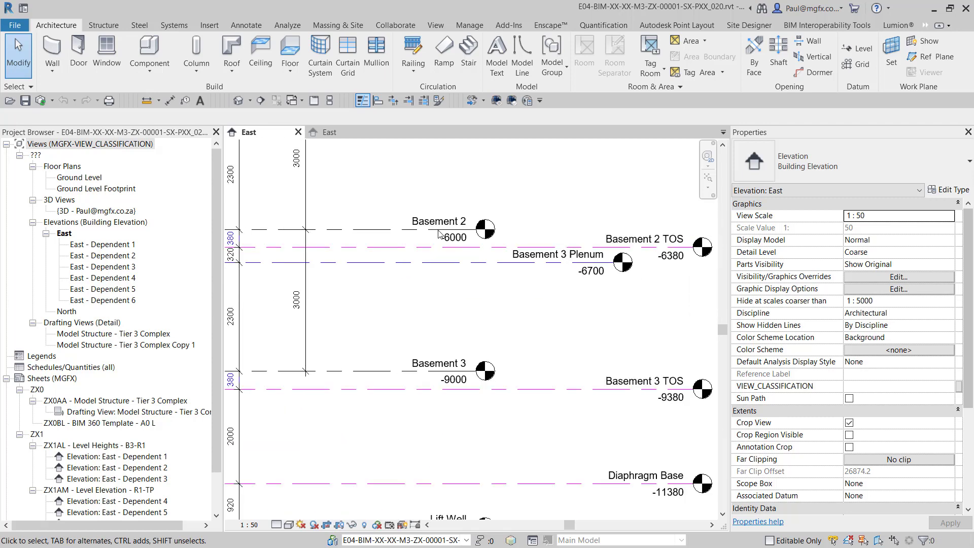
pyautogui.scroll(-3)
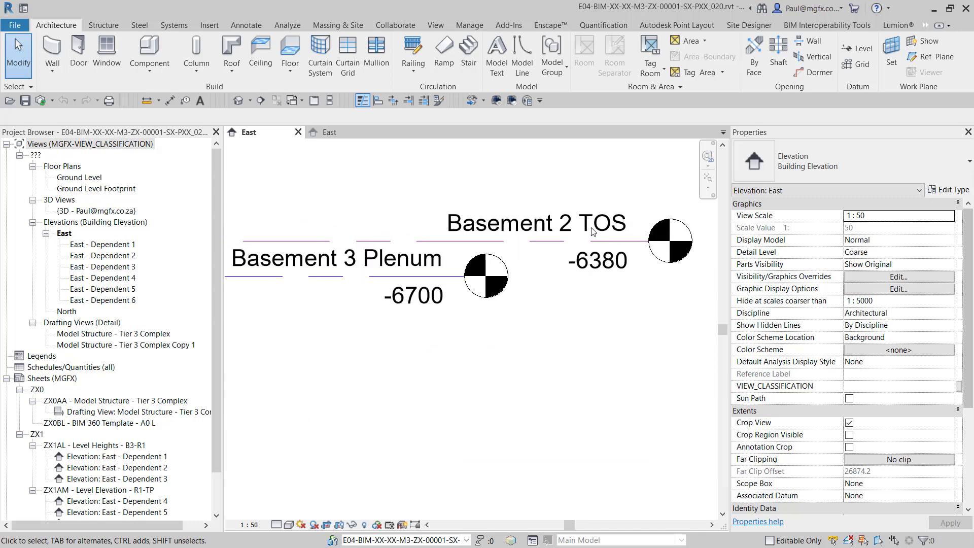
pyautogui.moveTo(544, 249)
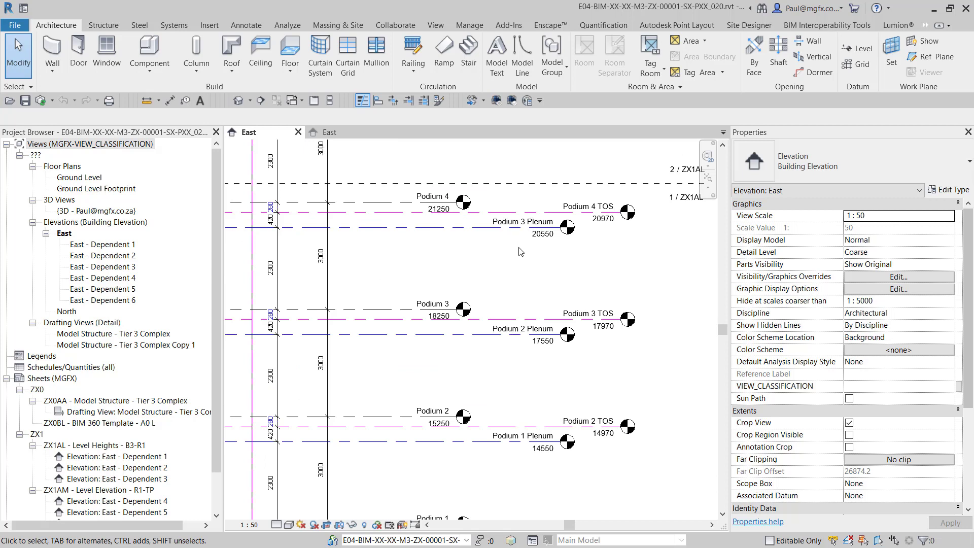
pyautogui.moveTo(371, 193)
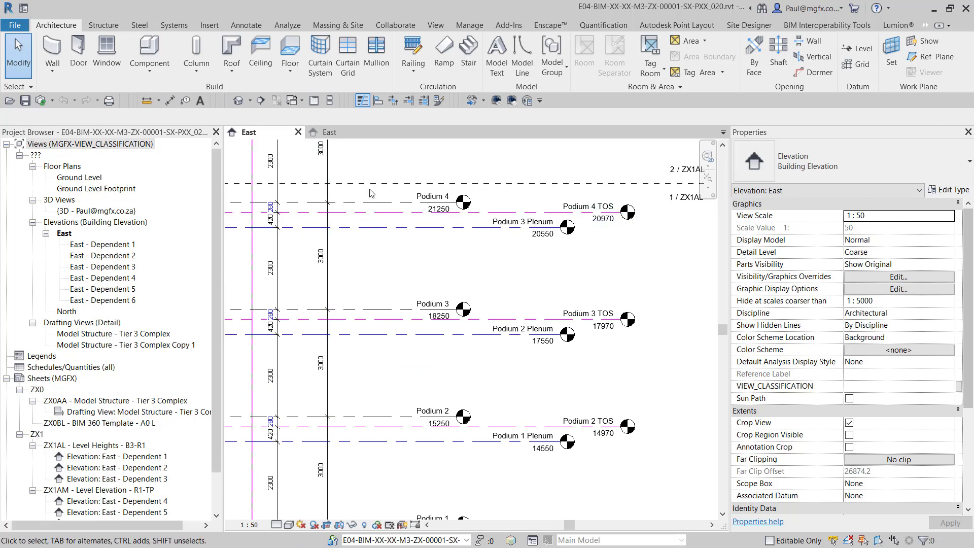
pyautogui.click(462, 211)
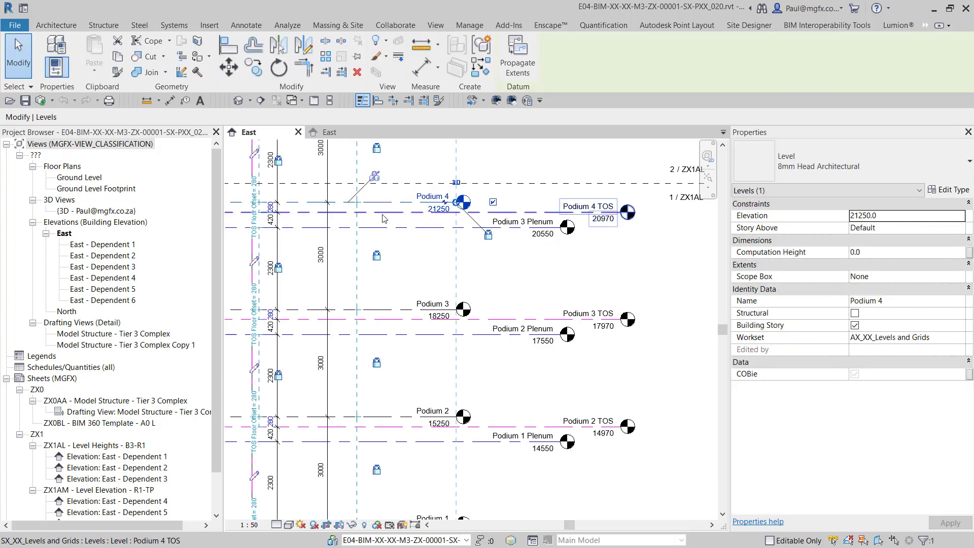
pyautogui.click(55, 24)
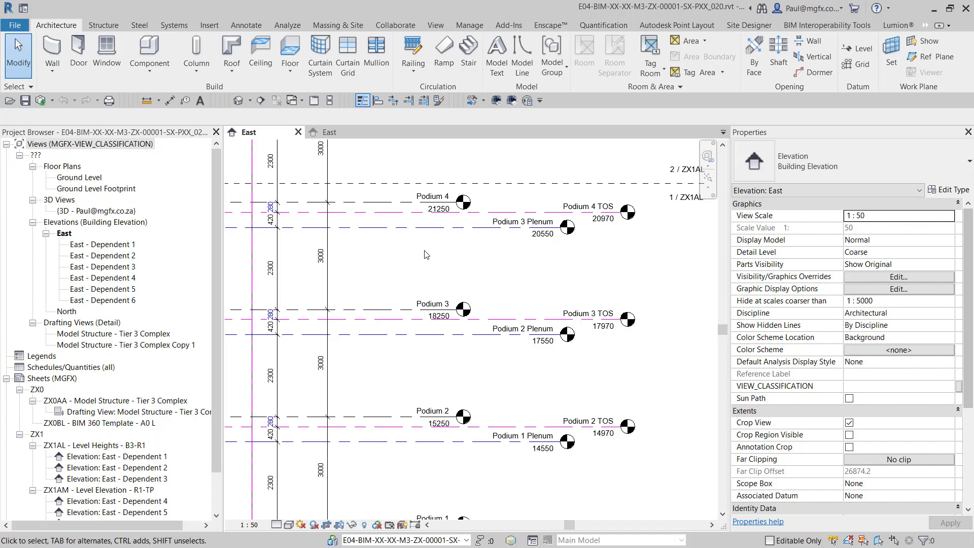
pyautogui.moveTo(433, 252)
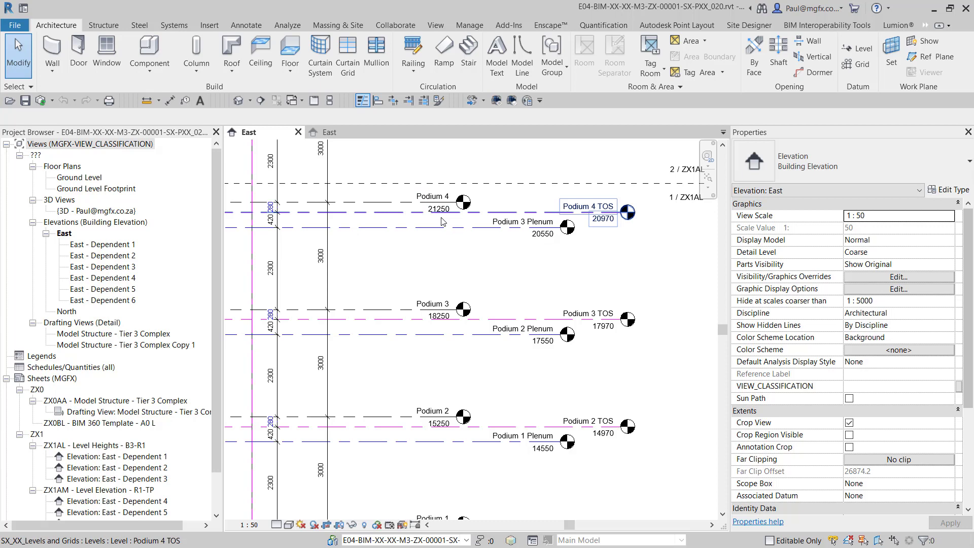
pyautogui.moveTo(442, 222)
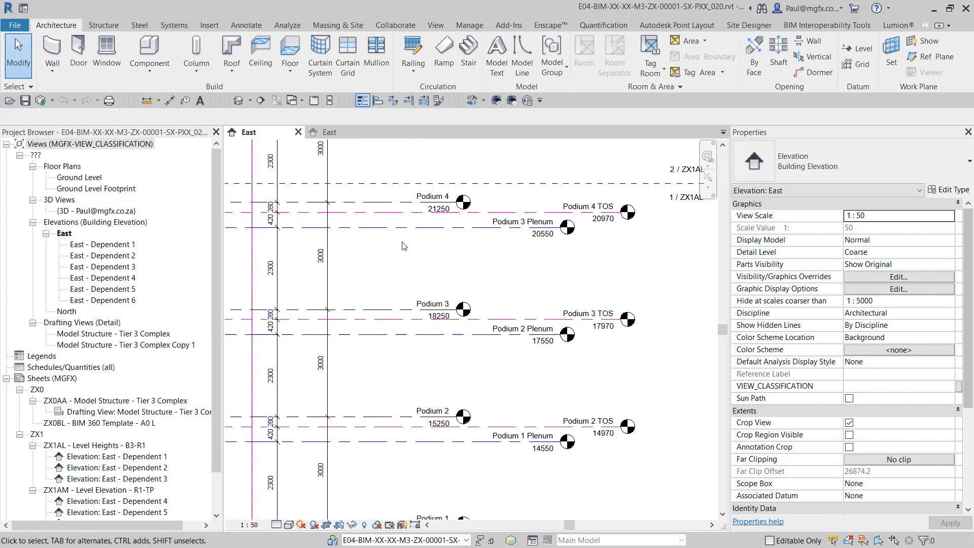
pyautogui.moveTo(427, 241)
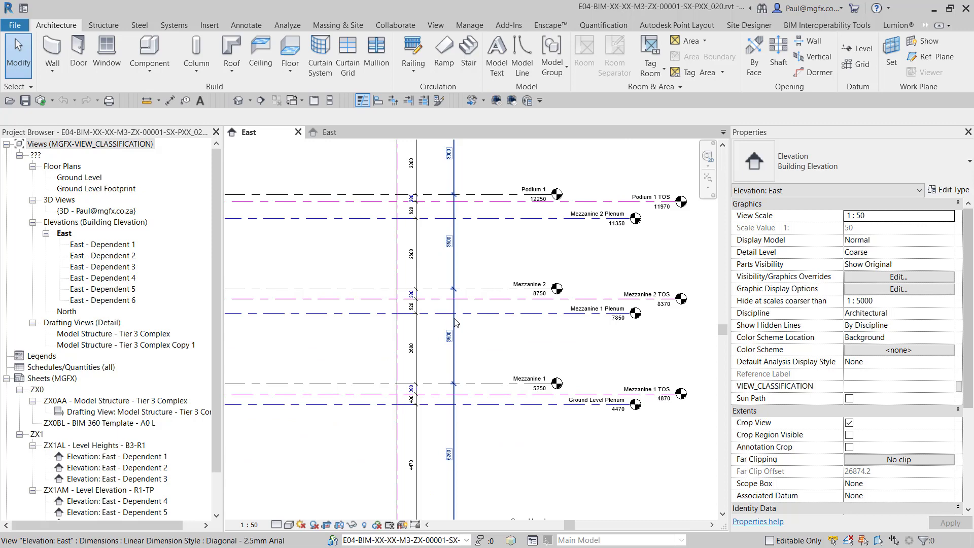
# - Review the AX_Levels filter rules in Visibility/Graphics and uncheck its visibility for the East view
pyautogui.click(897, 276)
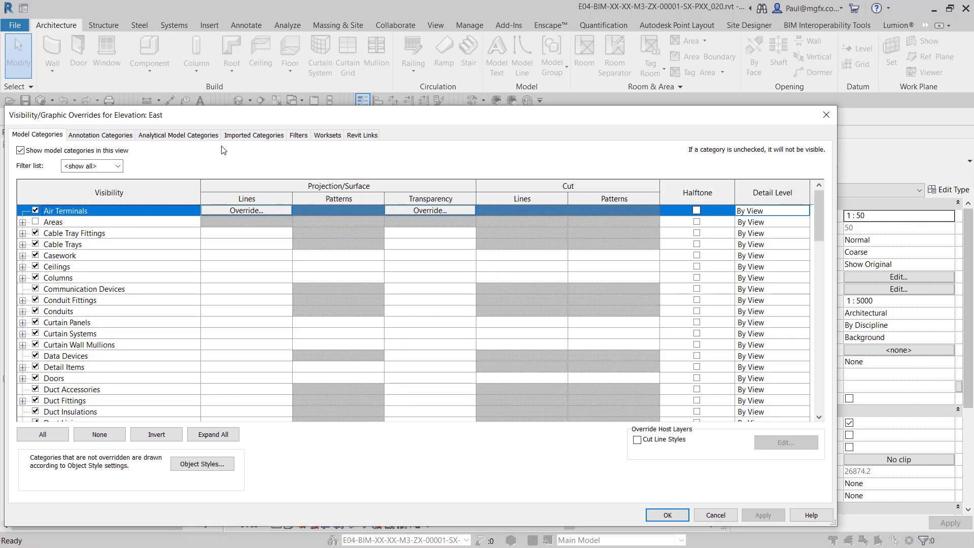
pyautogui.click(298, 135)
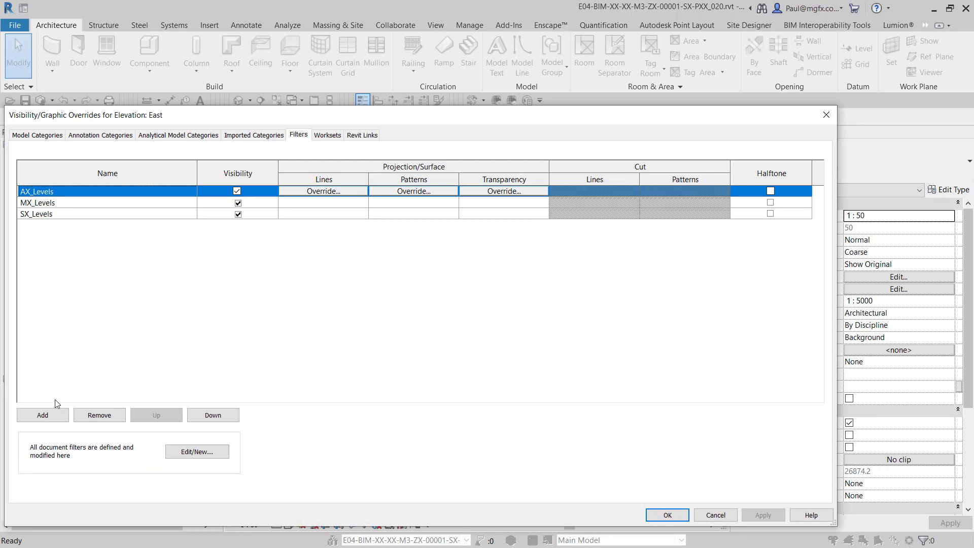
pyautogui.click(197, 452)
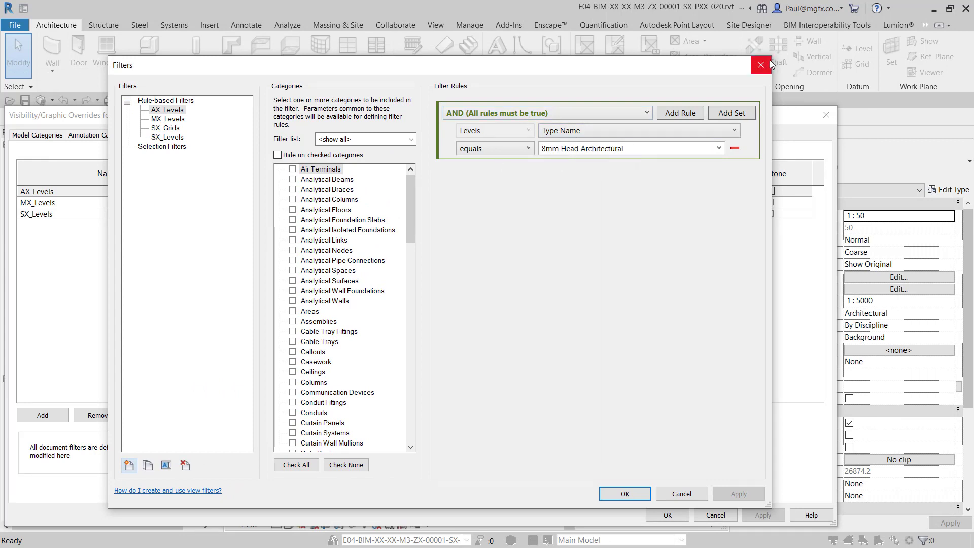
pyautogui.click(759, 65)
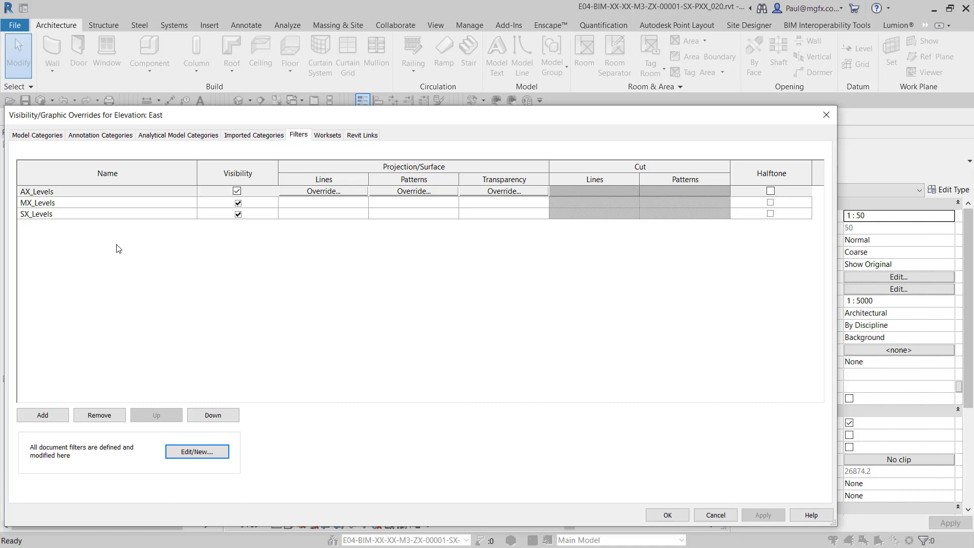
pyautogui.click(237, 190)
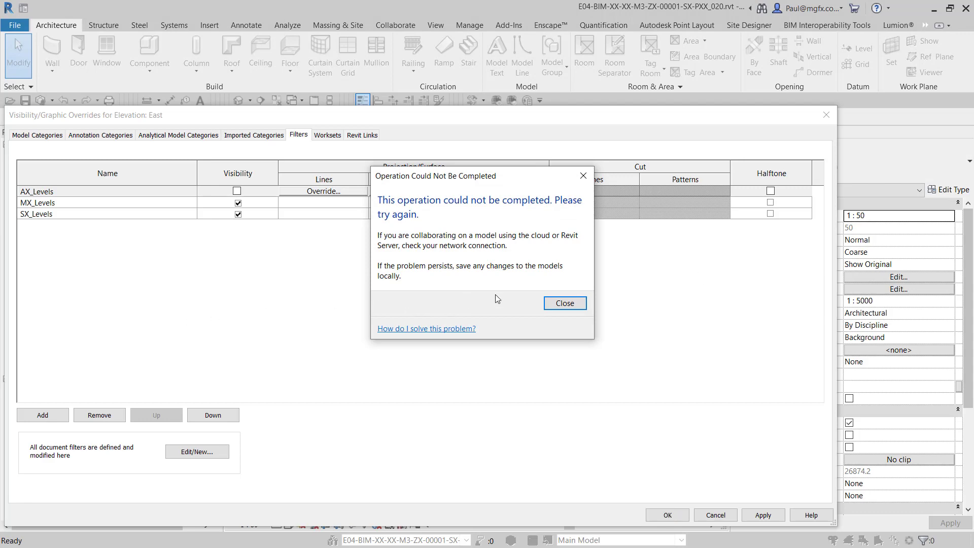
# - Dismiss the failed-operation message and toggle the AX_Levels filter visibility in the view's filter overrides
pyautogui.click(563, 303)
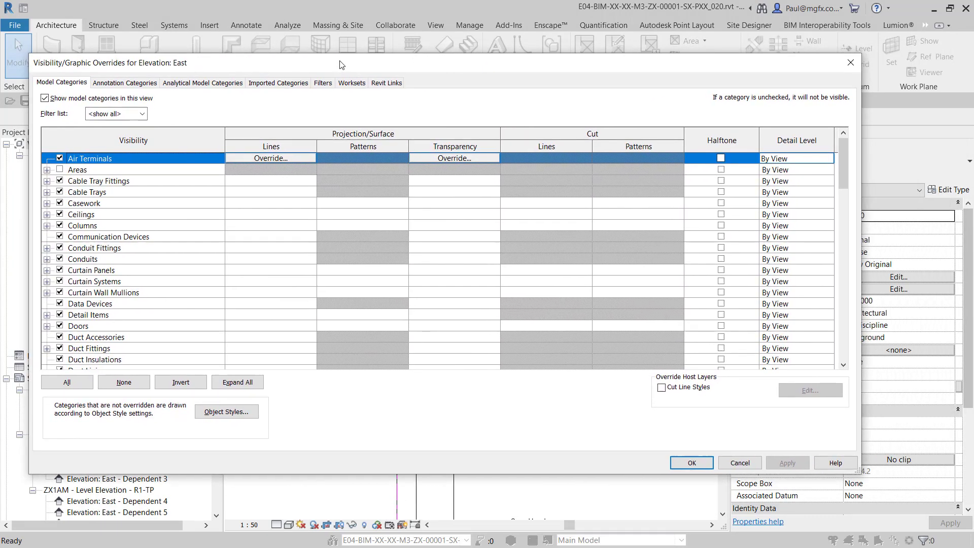
pyautogui.moveTo(671, 319)
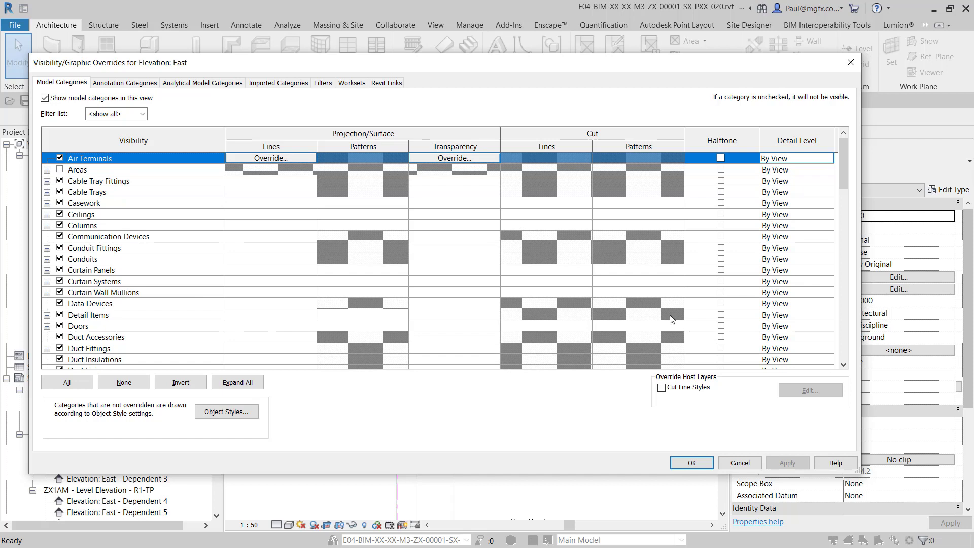
pyautogui.moveTo(354, 68)
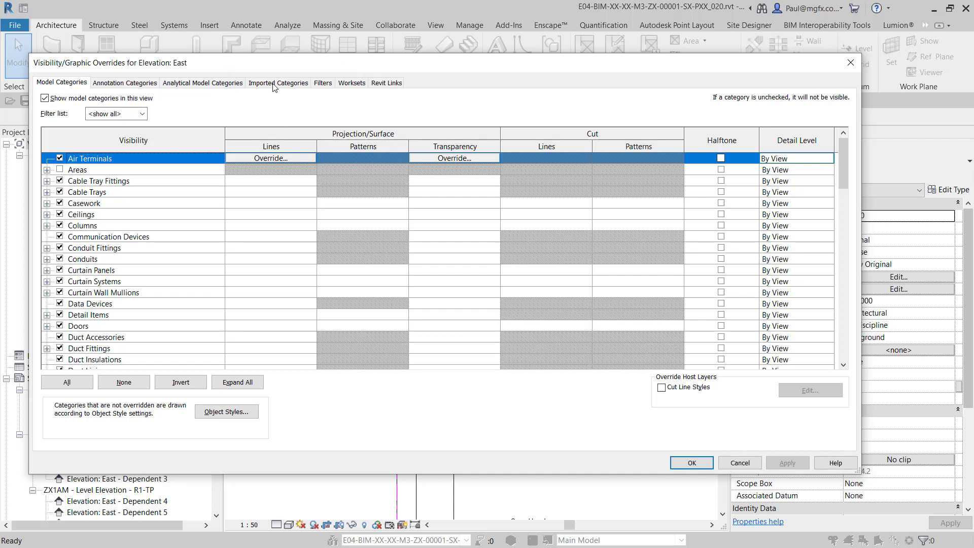
pyautogui.click(323, 83)
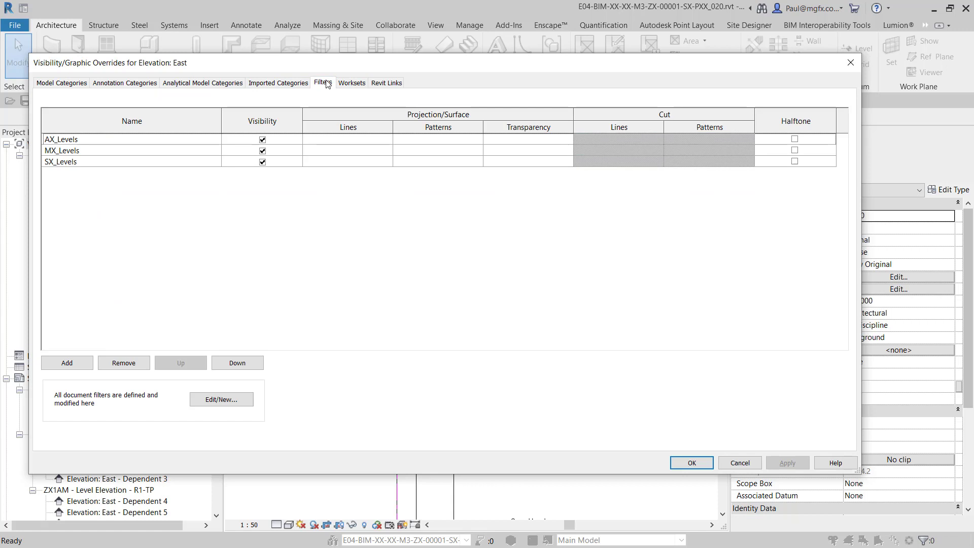
pyautogui.click(61, 139)
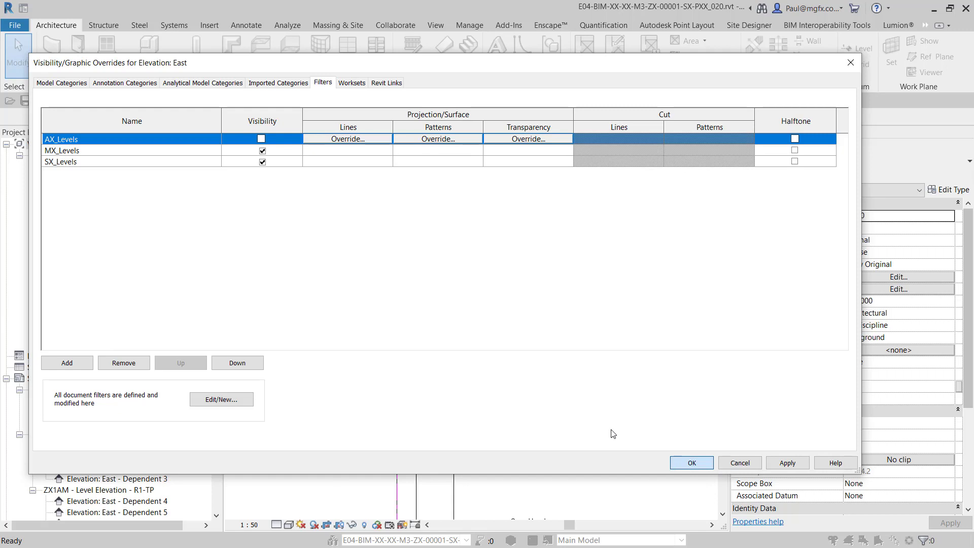
pyautogui.click(690, 463)
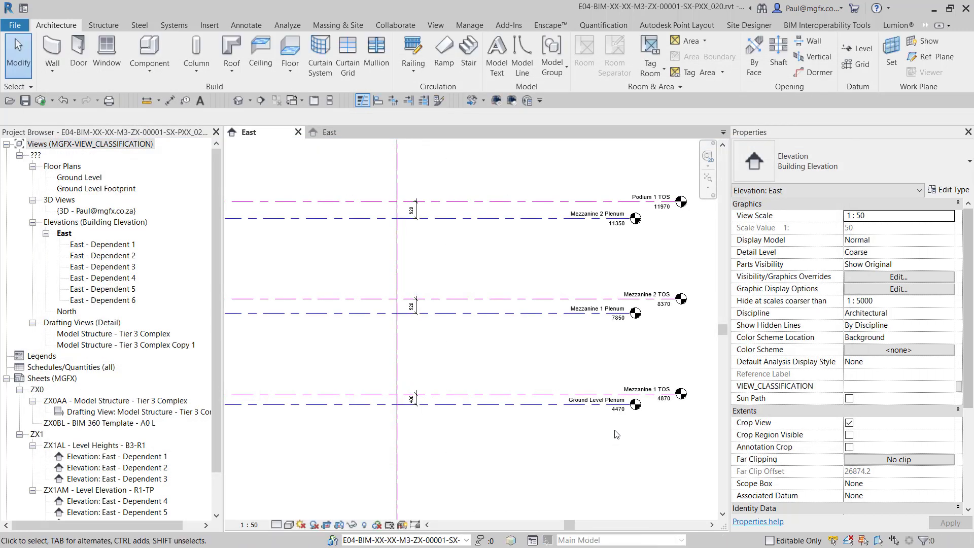
pyautogui.moveTo(308, 540)
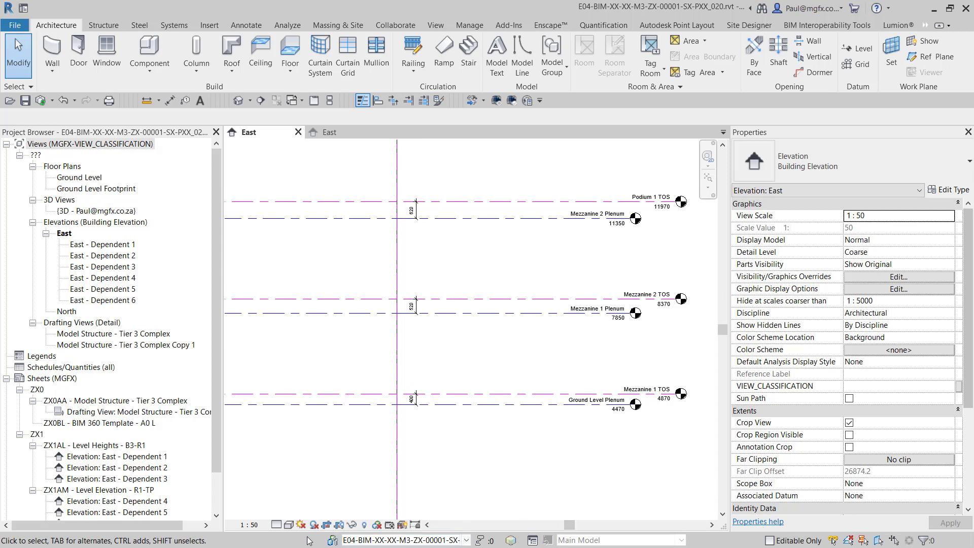
pyautogui.moveTo(331, 539)
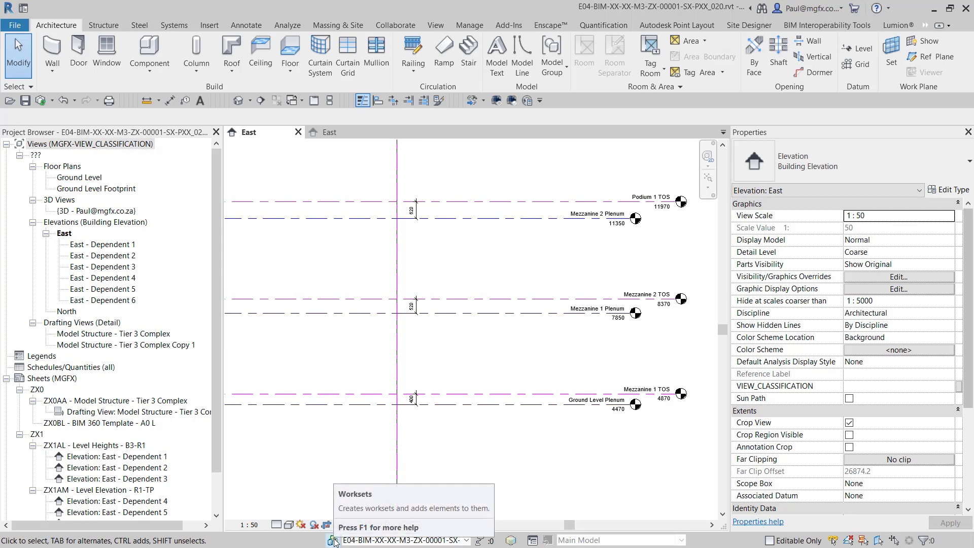
pyautogui.moveTo(456, 436)
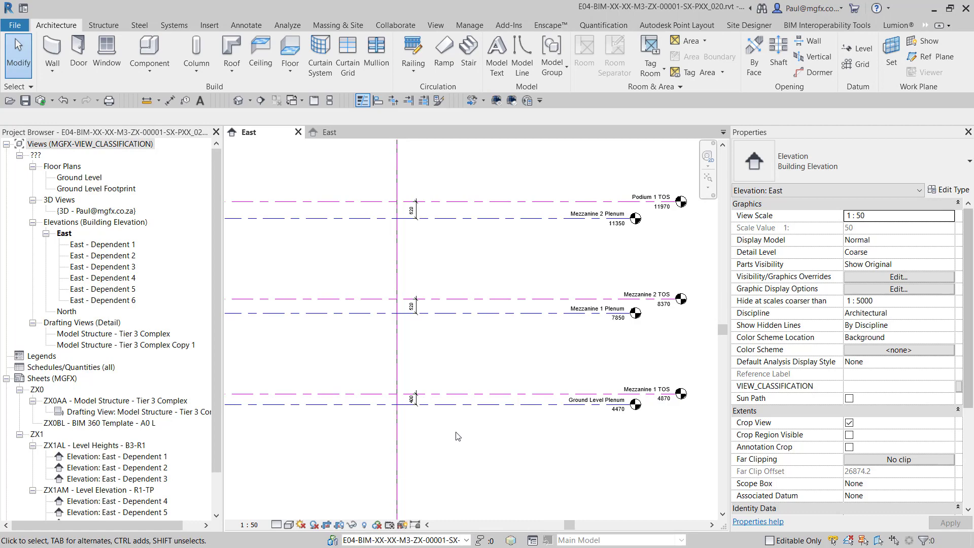
# - Confirm the AX, MX and SX level filters on the Filters tab so Podium and Mezzanine levels show again
pyautogui.click(898, 276)
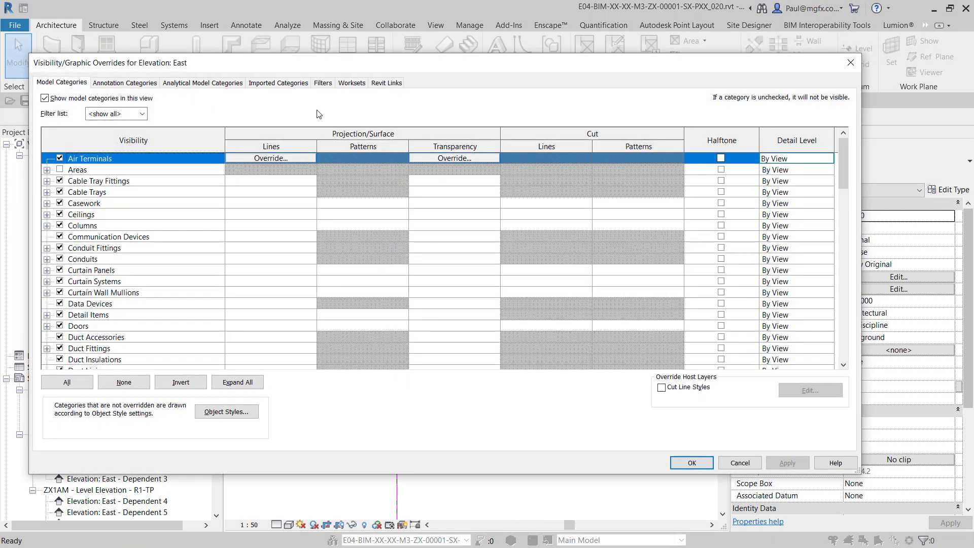
pyautogui.click(323, 83)
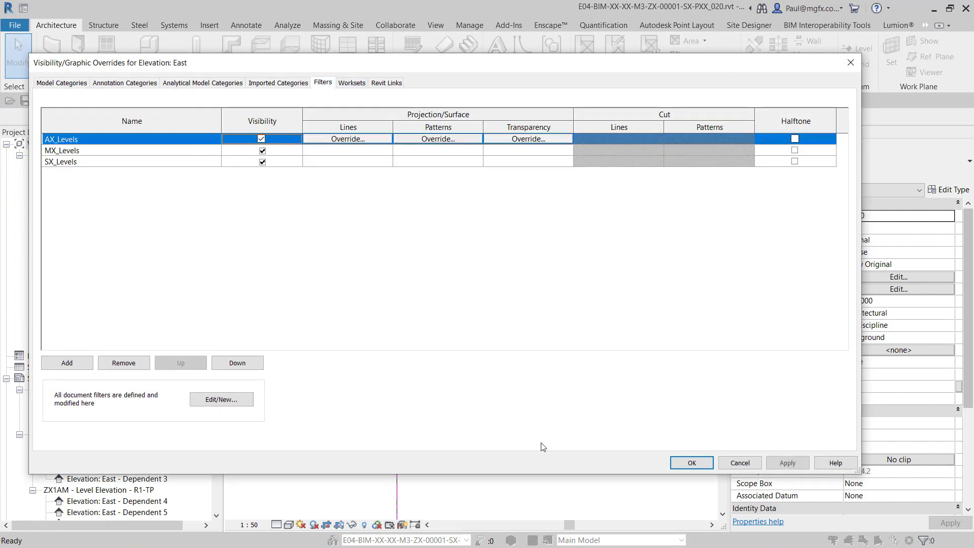
pyautogui.click(690, 463)
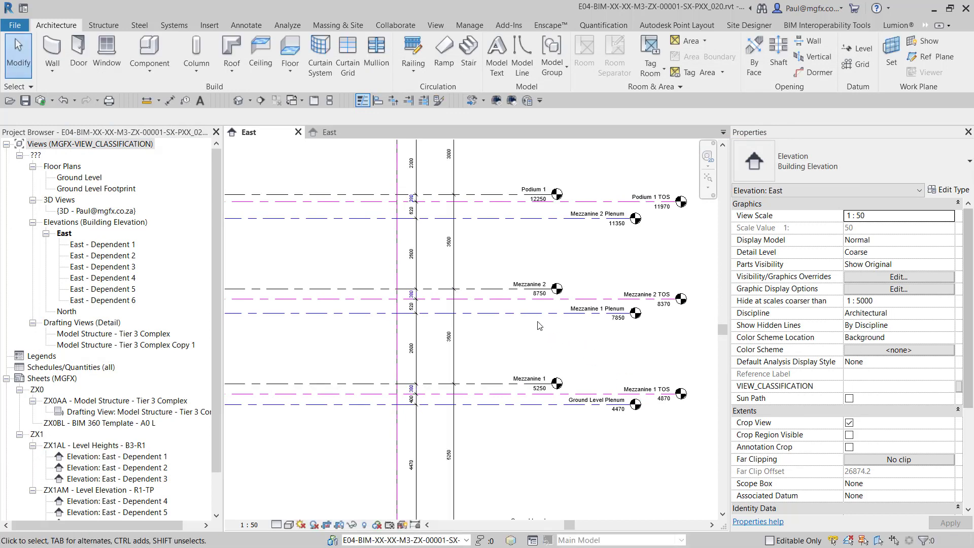
pyautogui.click(553, 288)
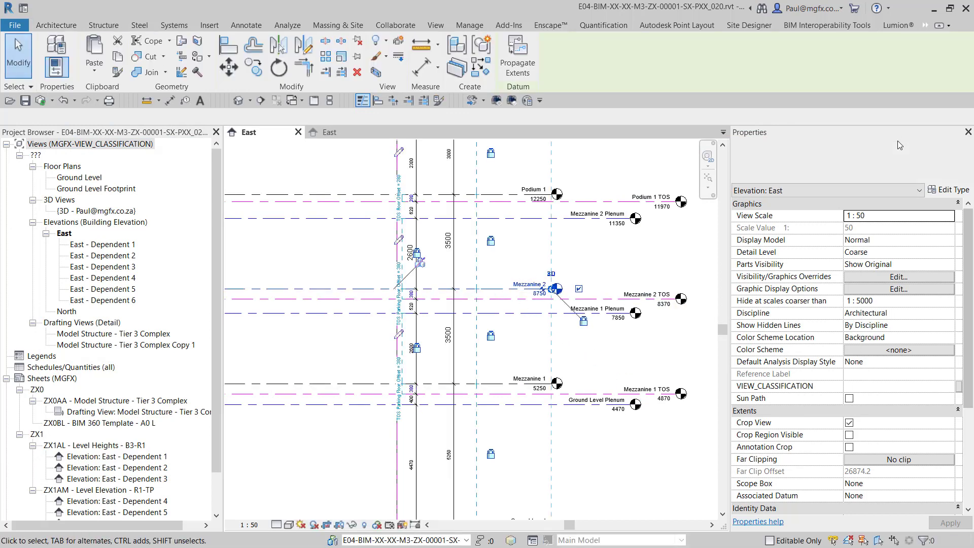
pyautogui.click(621, 302)
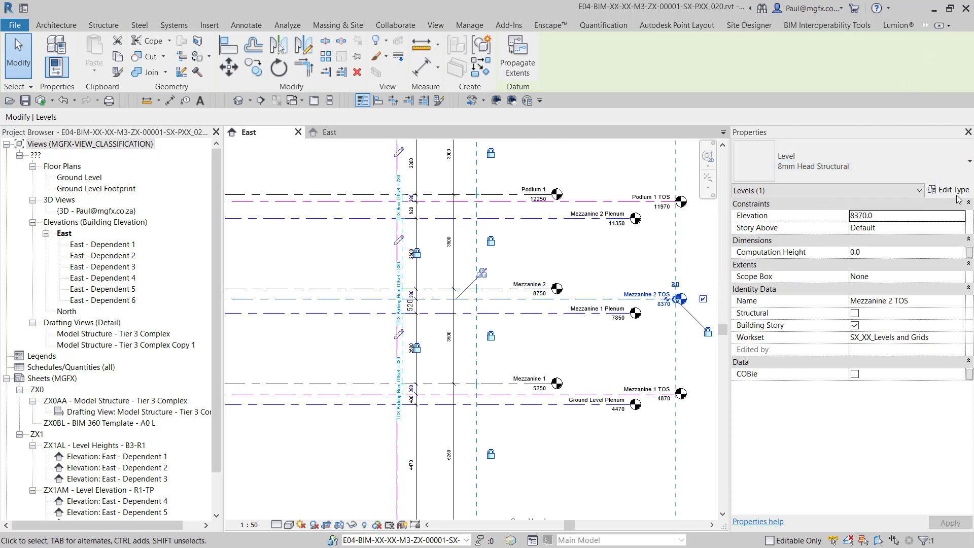
pyautogui.click(948, 190)
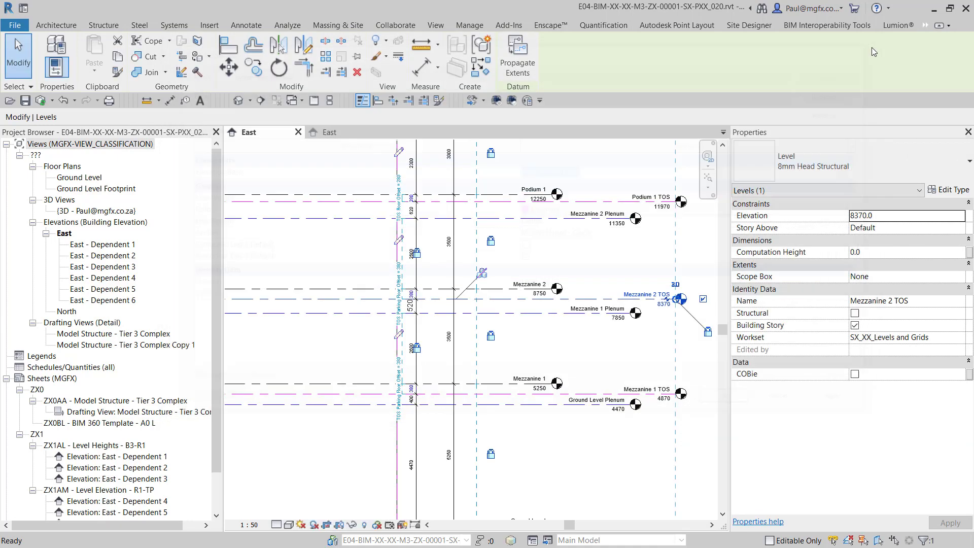
pyautogui.click(317, 310)
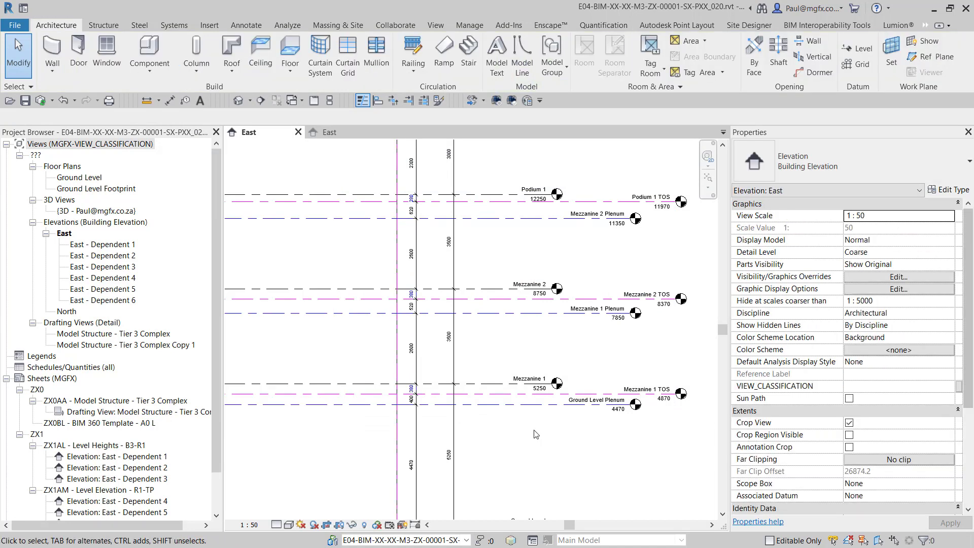
pyautogui.moveTo(518, 474)
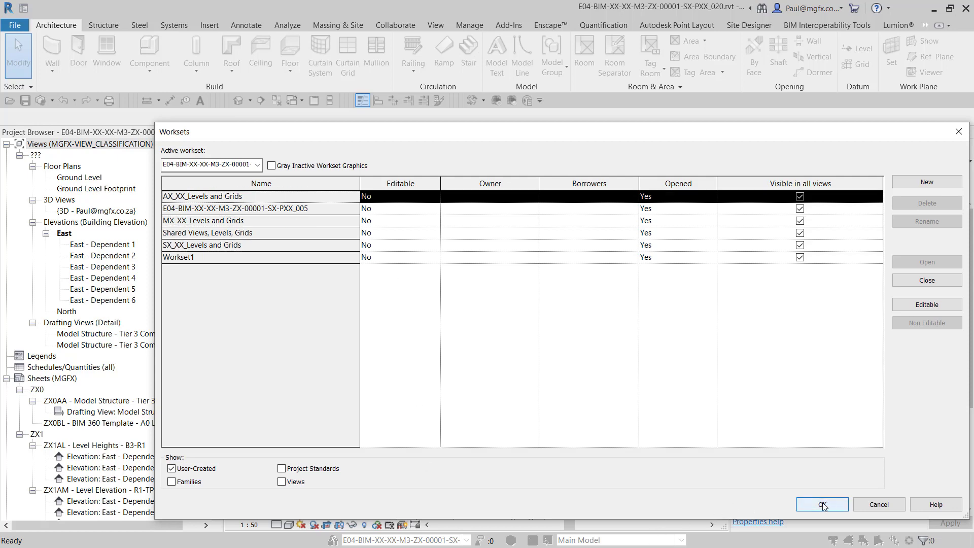
# - Close the Worksets dialog and bring Project1's East elevation to the front
pyautogui.click(820, 504)
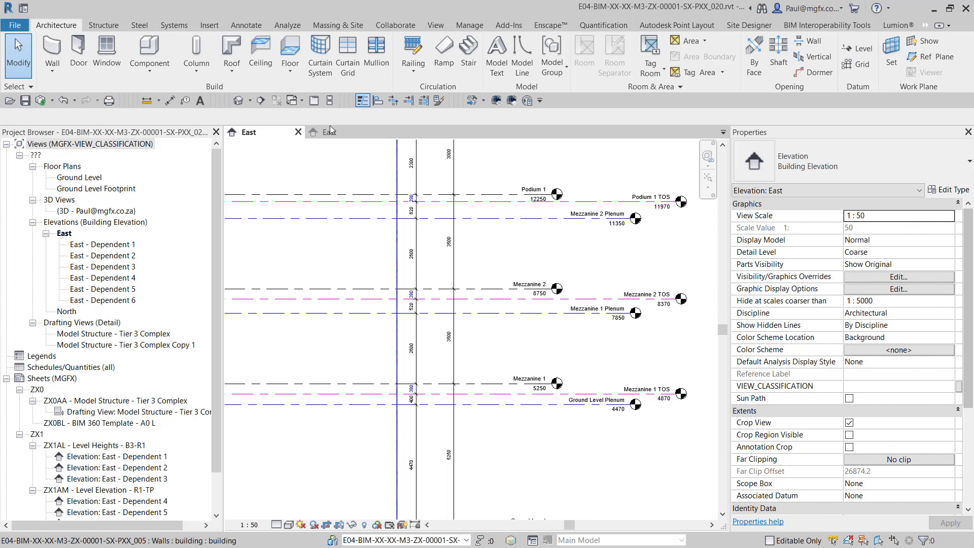
pyautogui.click(328, 132)
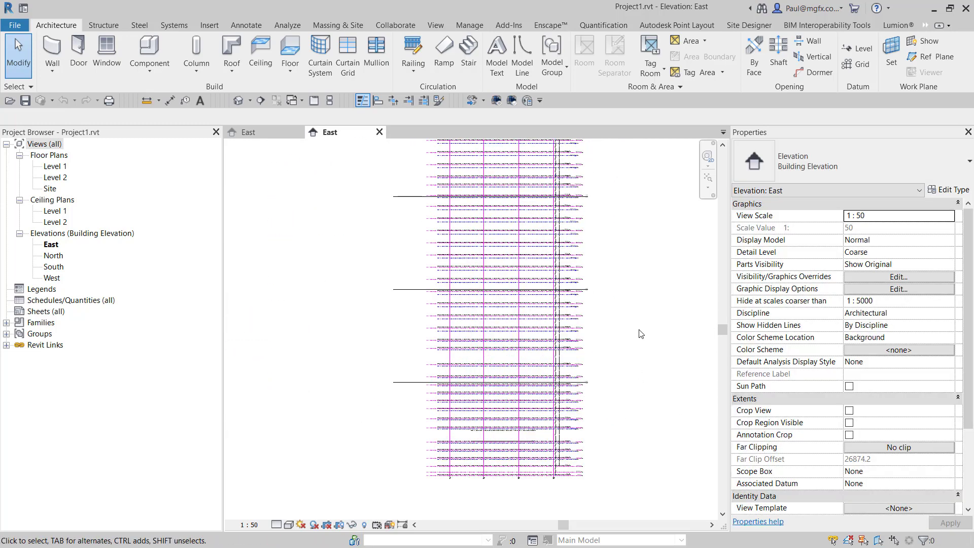
# - Set the Revit link to Custom display with custom worksets, hiding MX_XX and SX_XX Levels and Grids
pyautogui.click(897, 275)
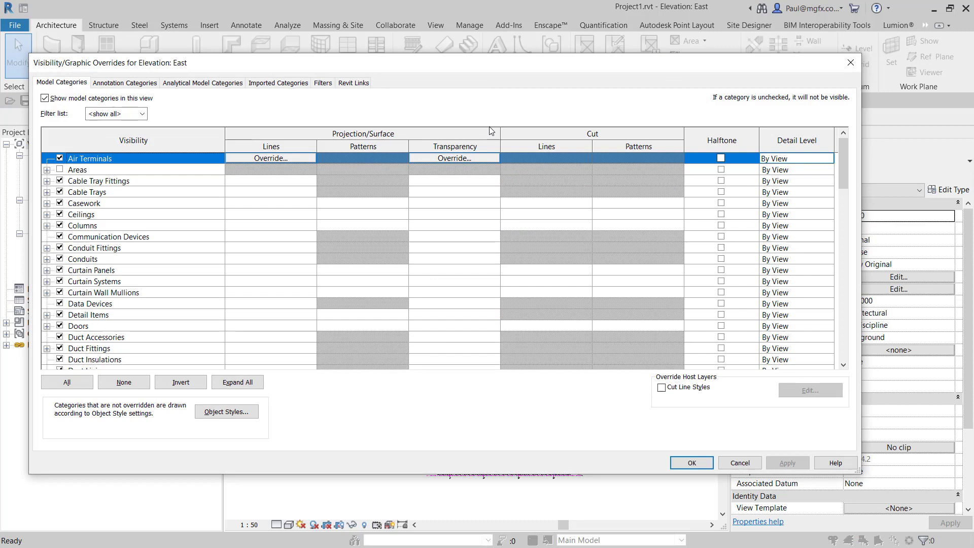
pyautogui.moveTo(340, 81)
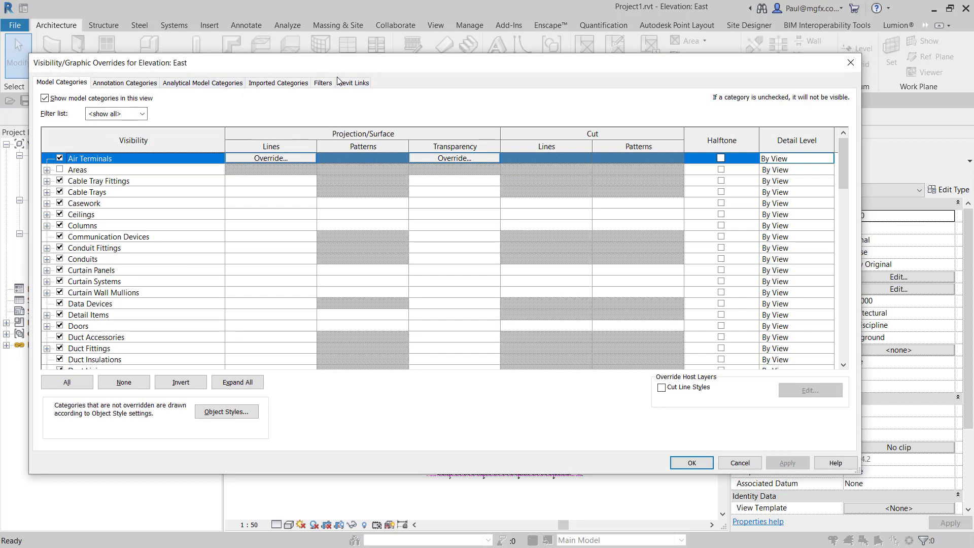
pyautogui.click(353, 82)
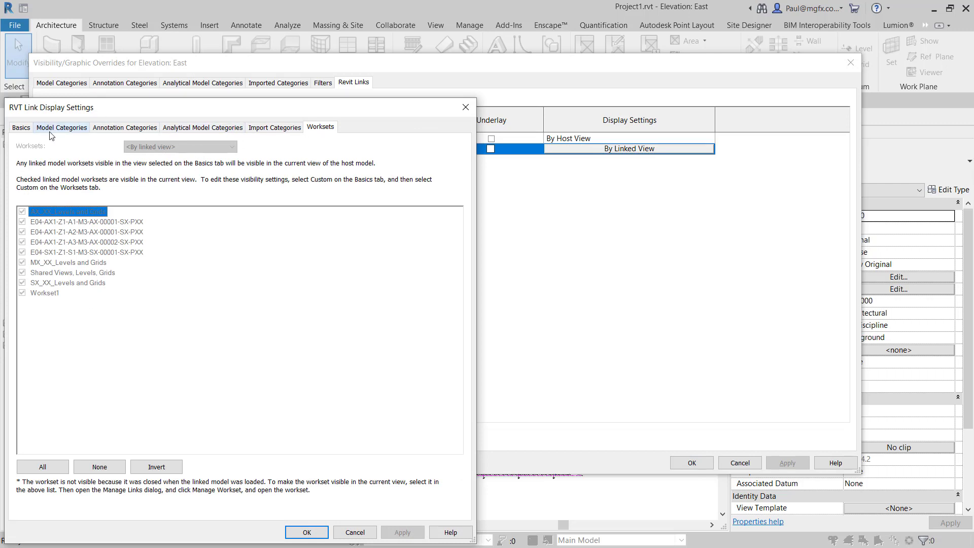
pyautogui.click(21, 128)
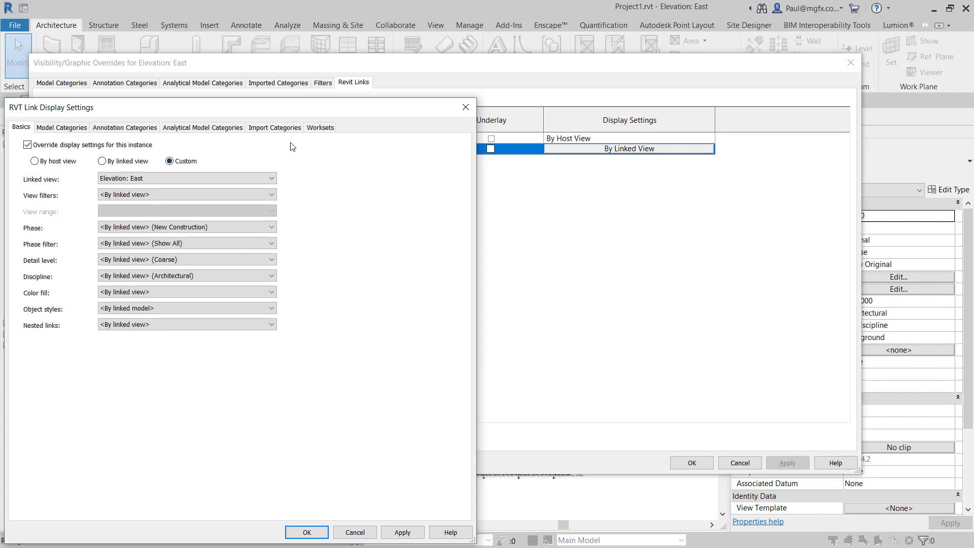
pyautogui.click(319, 127)
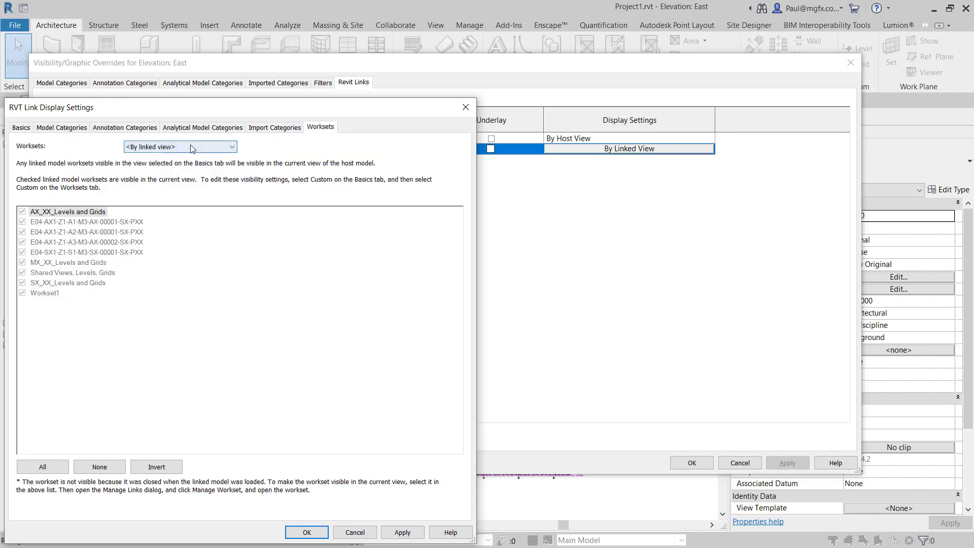
pyautogui.click(180, 146)
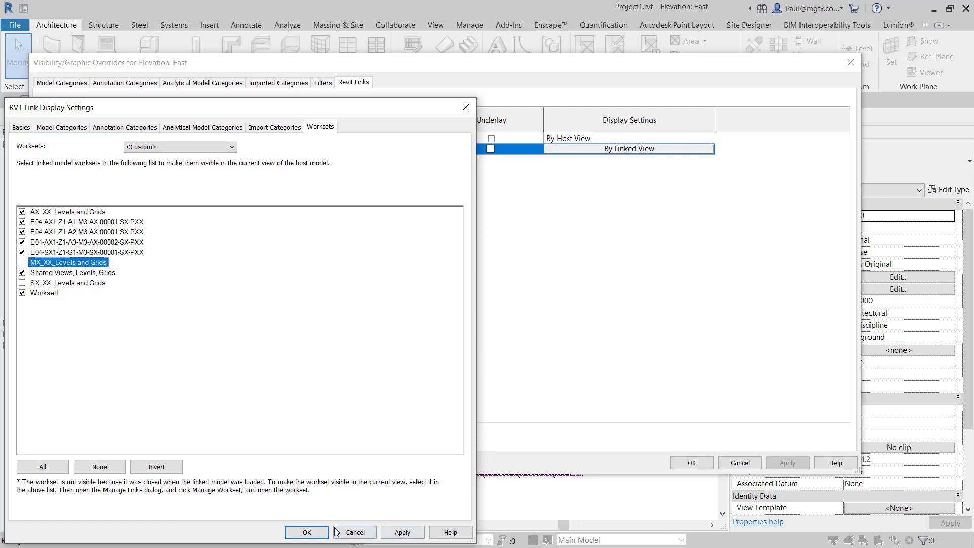
pyautogui.click(306, 532)
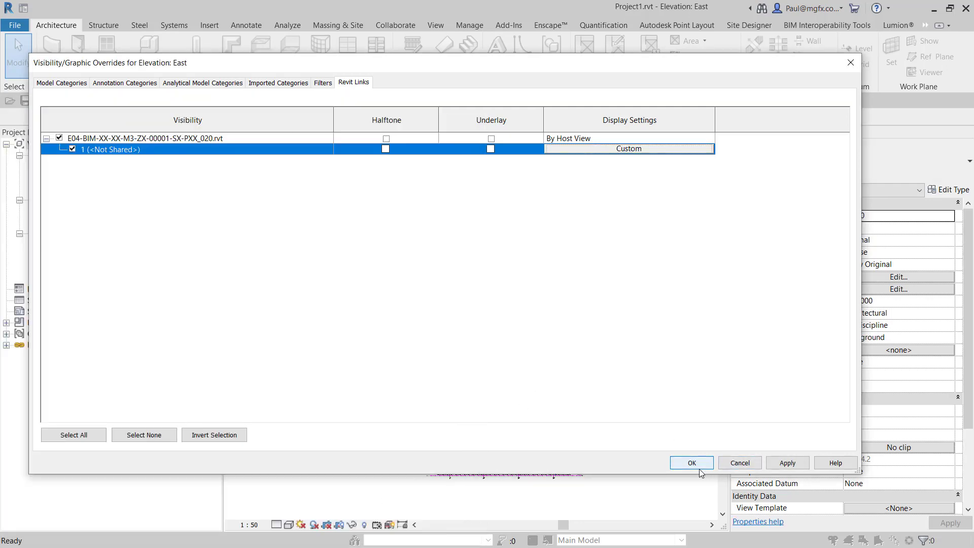
pyautogui.click(691, 462)
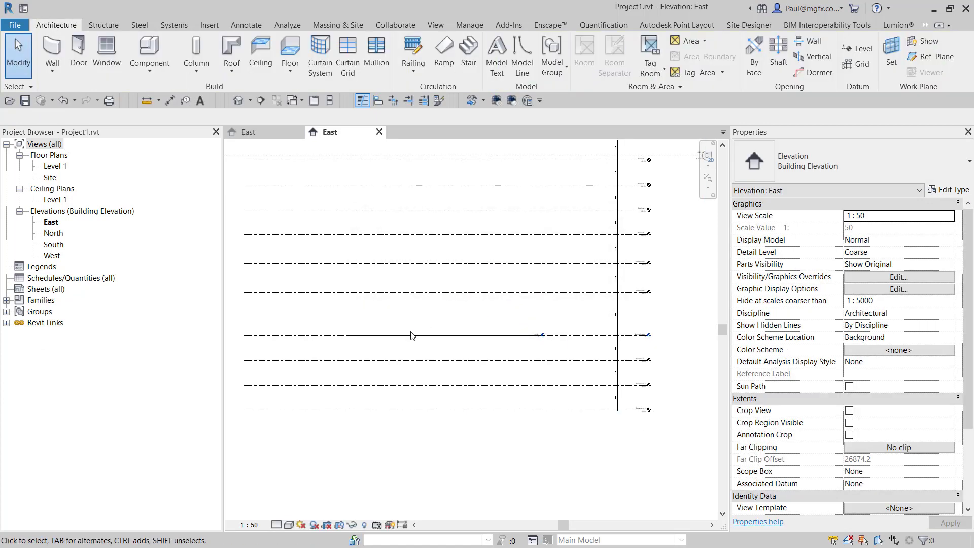
# - Delete the host Level 2, inspect Level 1's properties, and move to the Collaborate tools
pyautogui.click(413, 336)
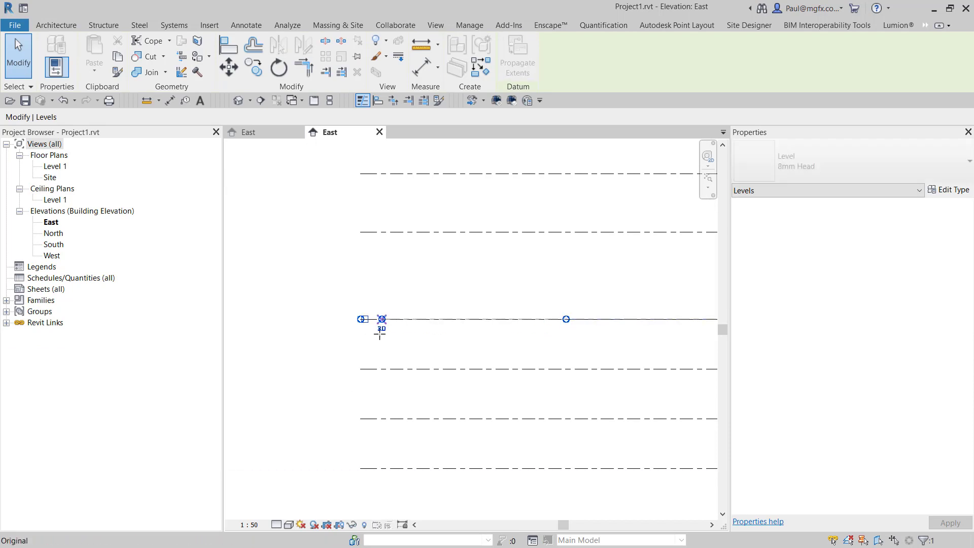
pyautogui.click(379, 319)
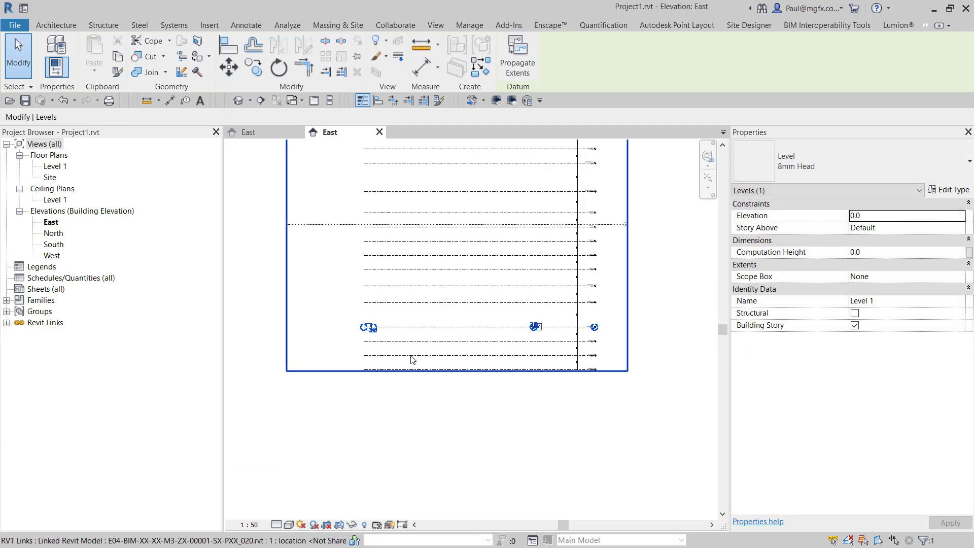
pyautogui.click(55, 24)
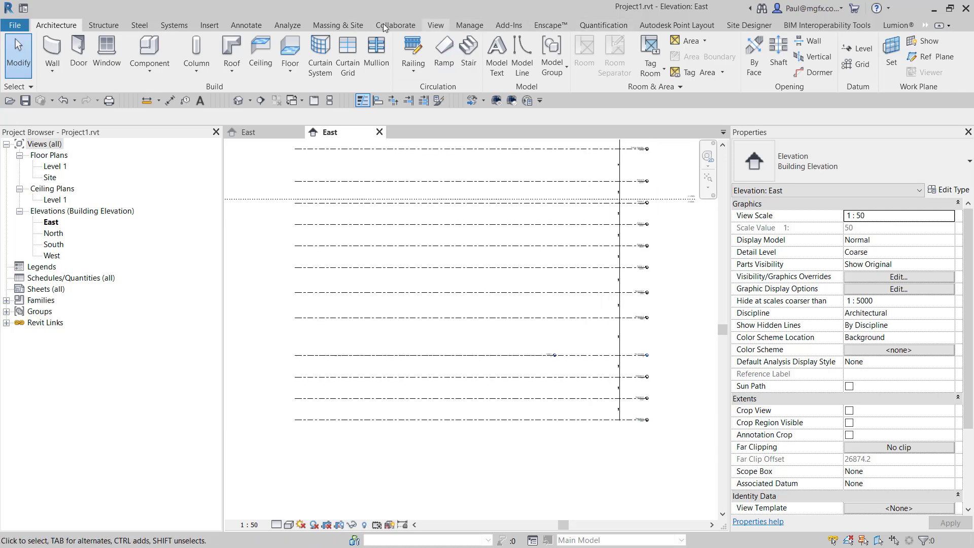
pyautogui.click(394, 24)
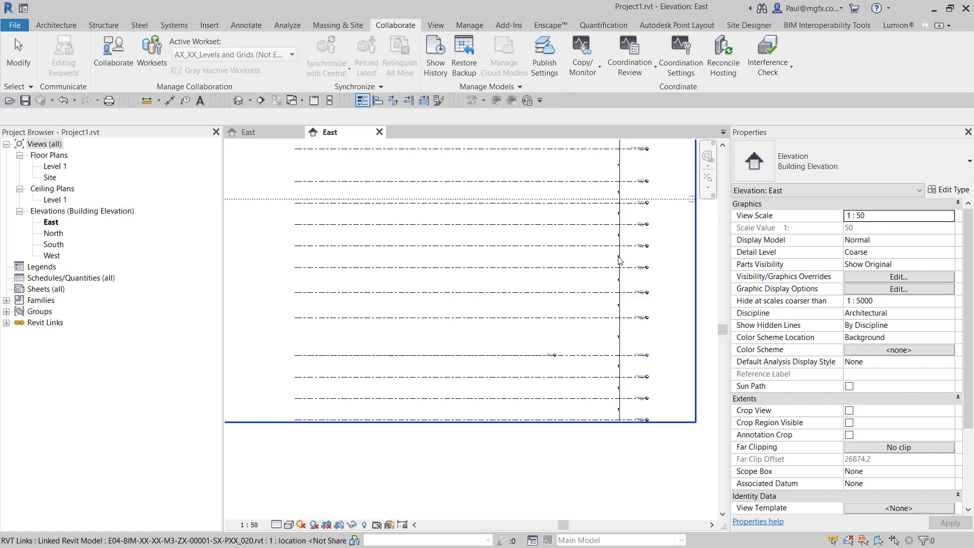
# - Start Copy/Monitor on the selected link and switch to copying levels from it
pyautogui.click(582, 55)
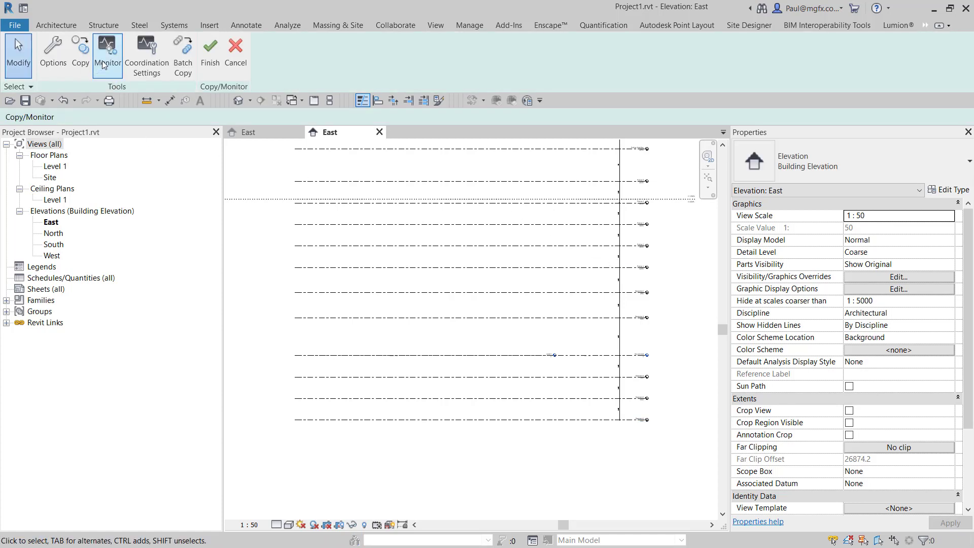
pyautogui.click(435, 355)
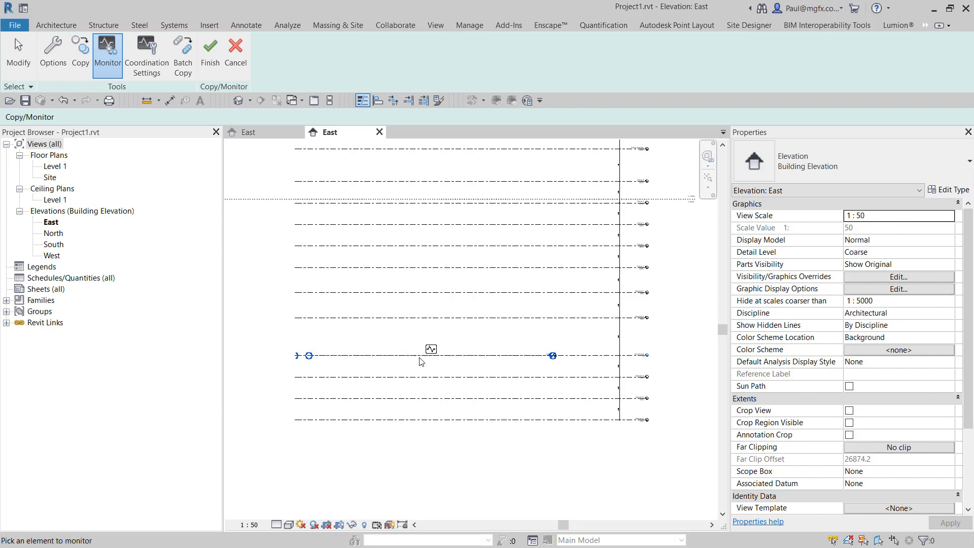
pyautogui.moveTo(421, 362)
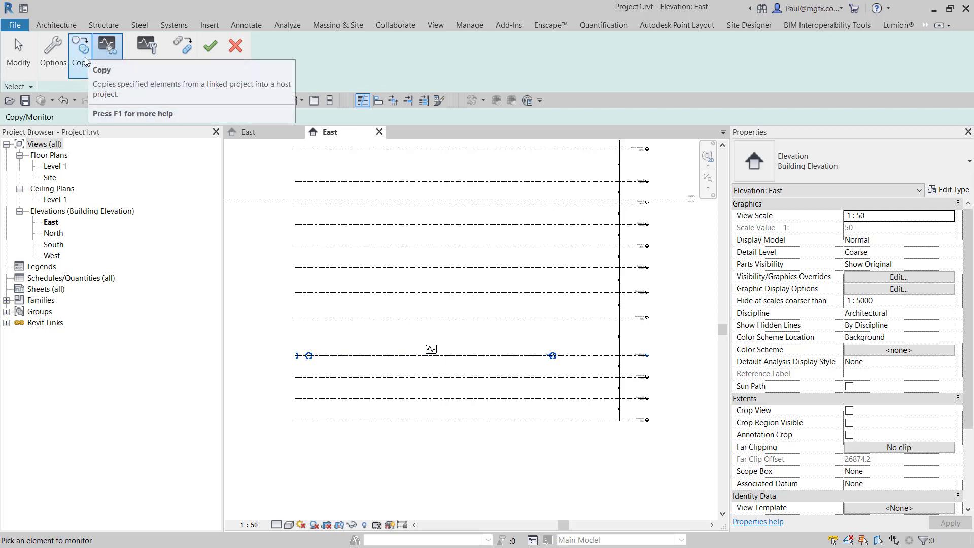
pyautogui.click(79, 49)
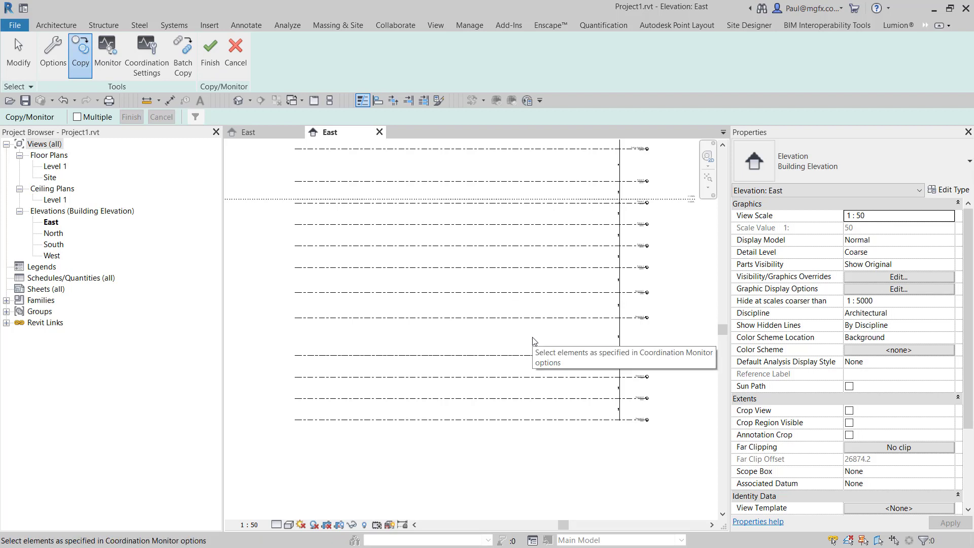
pyautogui.moveTo(514, 392)
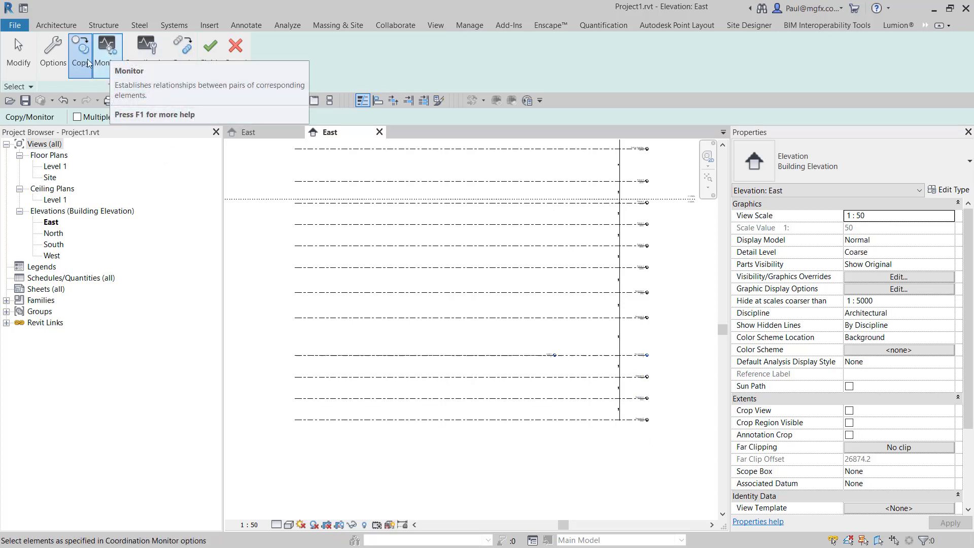
pyautogui.click(79, 50)
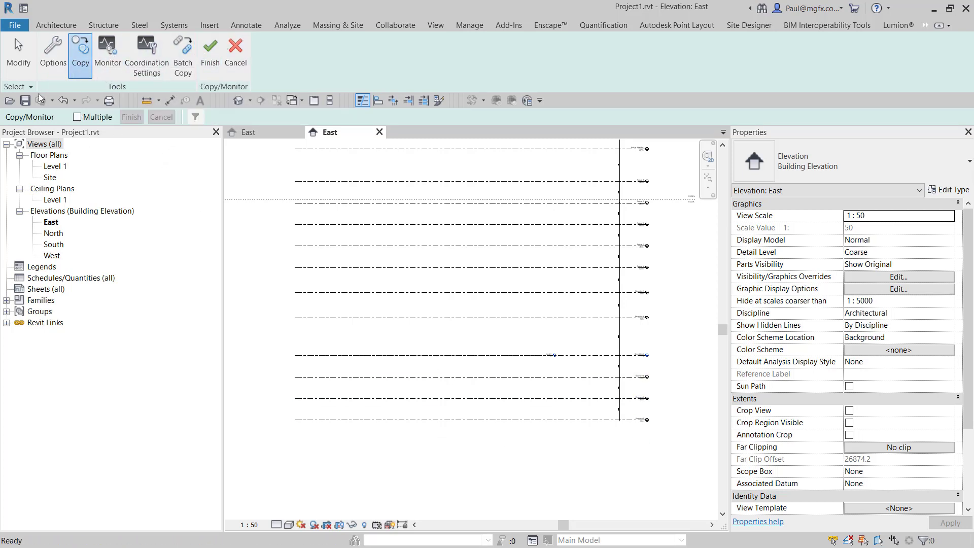
pyautogui.moveTo(79, 50)
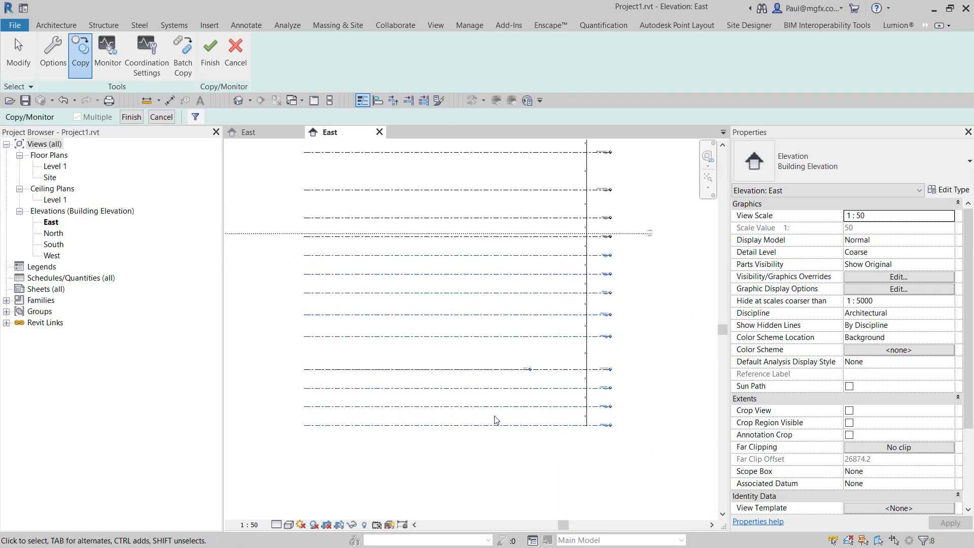
# - Finish copying eight linked architectural levels into Project1, each monitored against its original
pyautogui.click(210, 50)
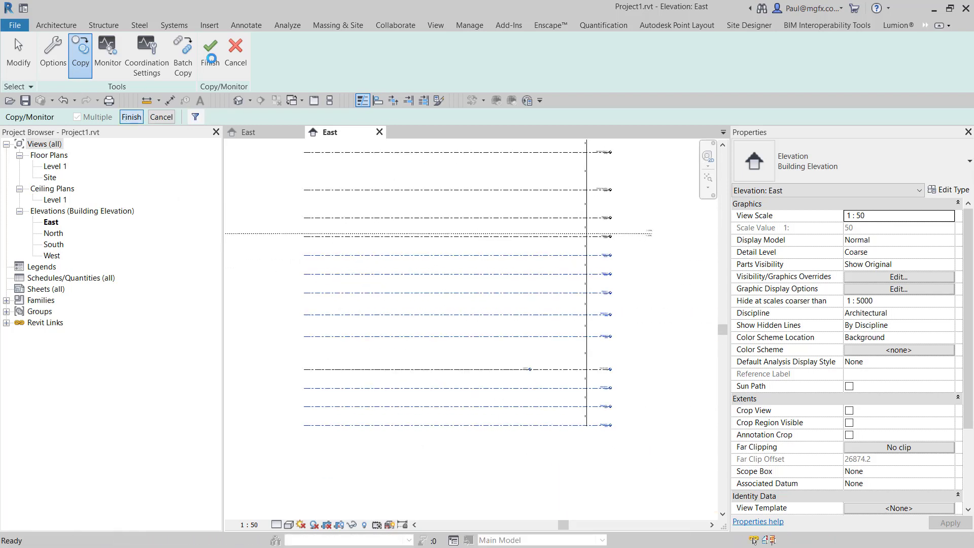
pyautogui.click(210, 52)
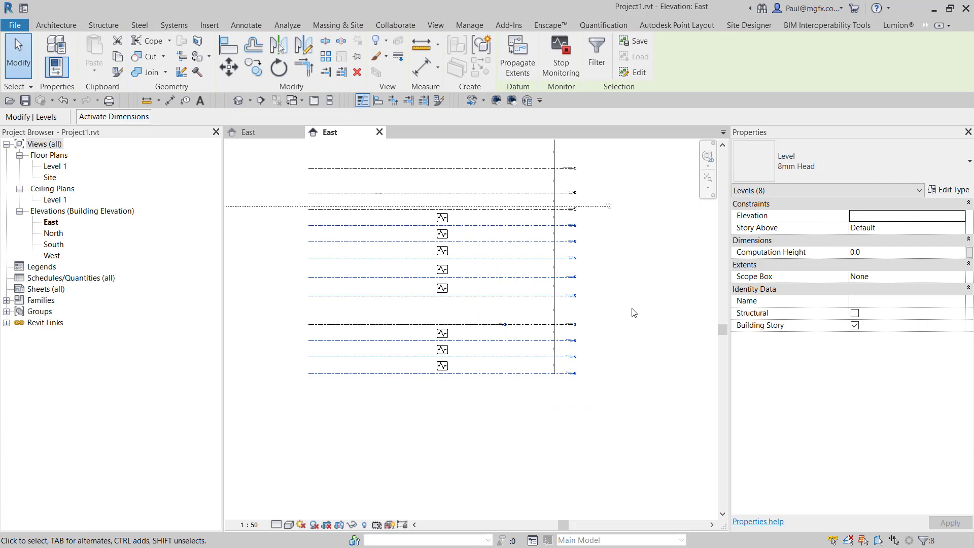
pyautogui.click(395, 25)
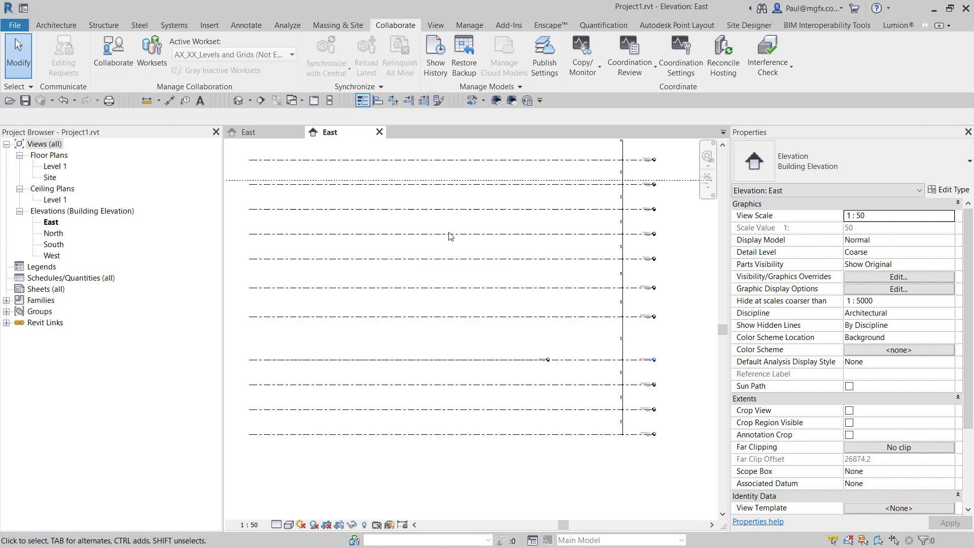
# - Switch to the linked E04 level-container model's East elevation with its Podium and Mezzanine levels
pyautogui.click(435, 287)
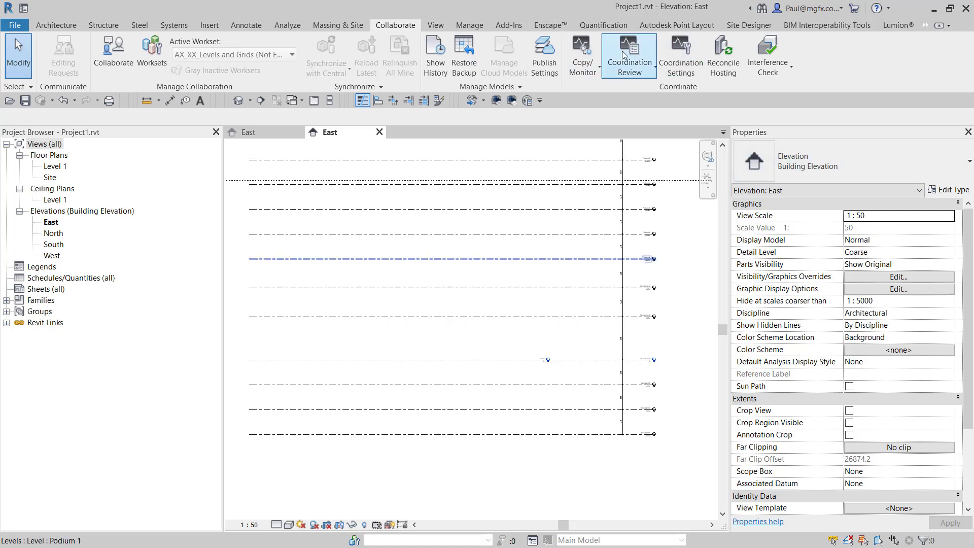
pyautogui.moveTo(629, 55)
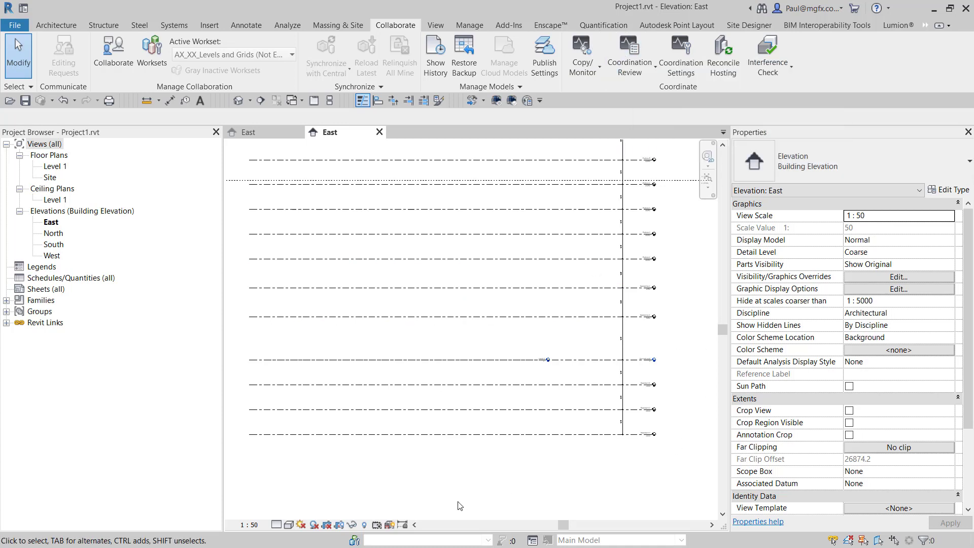
pyautogui.moveTo(474, 464)
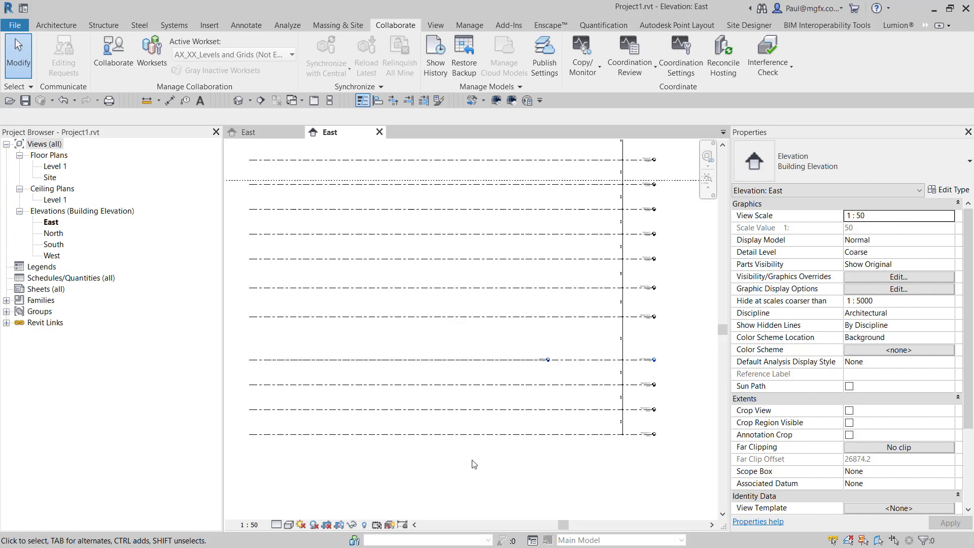
pyautogui.moveTo(462, 474)
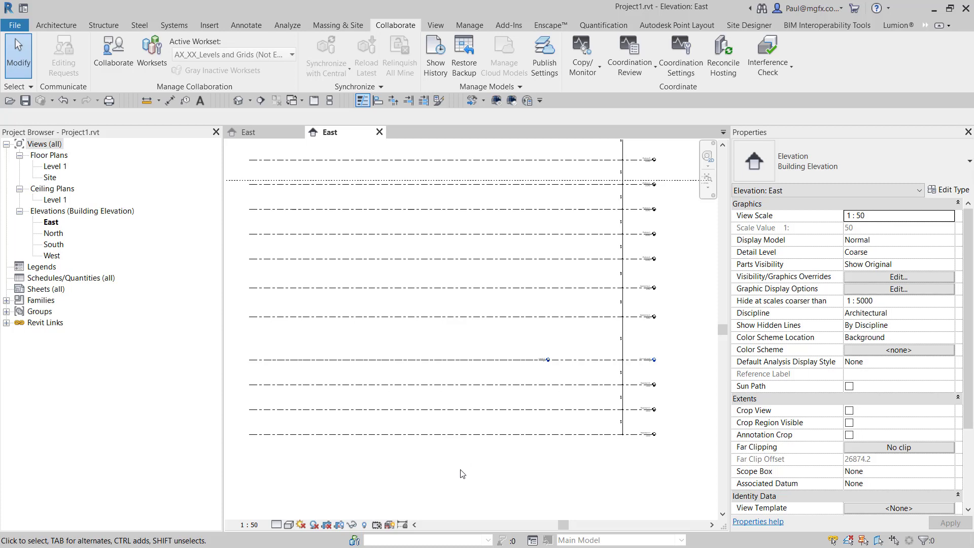
pyautogui.moveTo(451, 424)
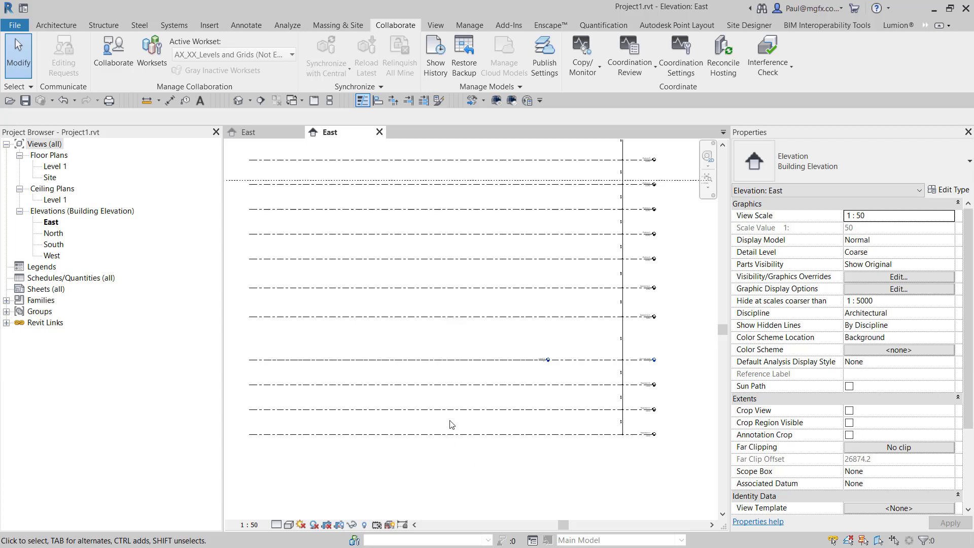
pyautogui.moveTo(261, 126)
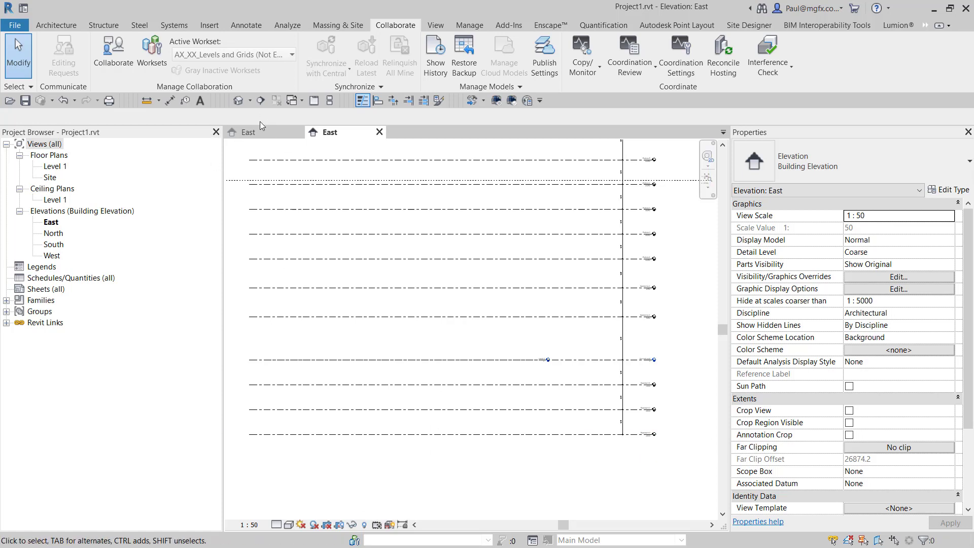
pyautogui.click(55, 25)
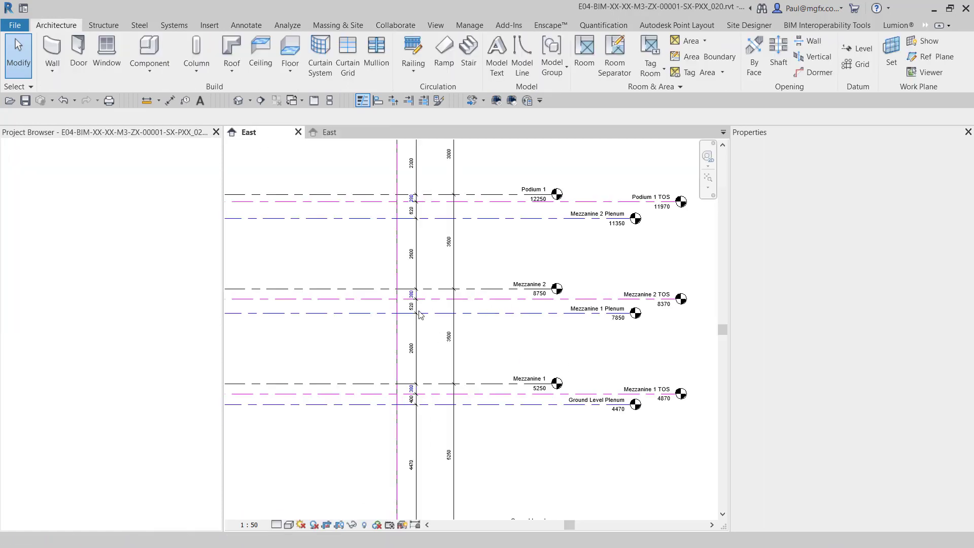
pyautogui.click(647, 299)
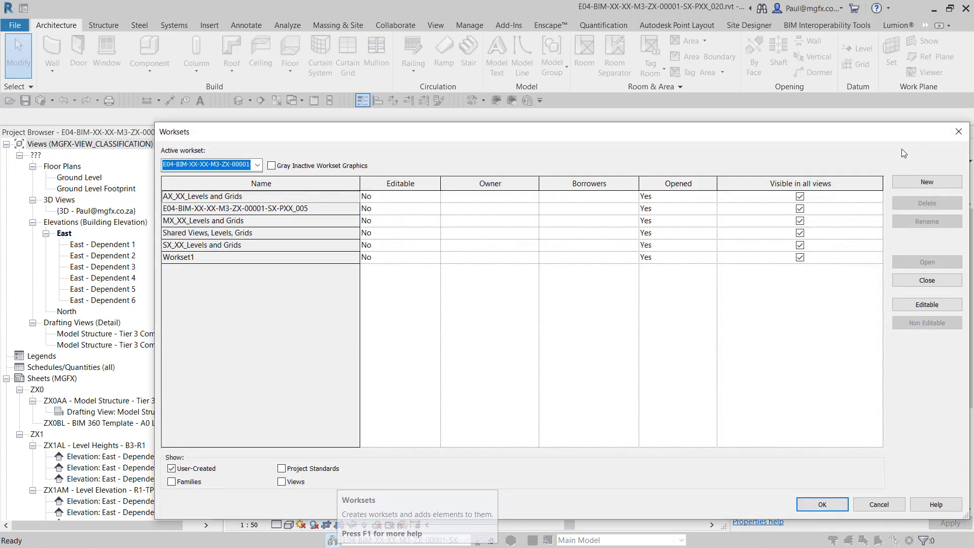
pyautogui.click(821, 504)
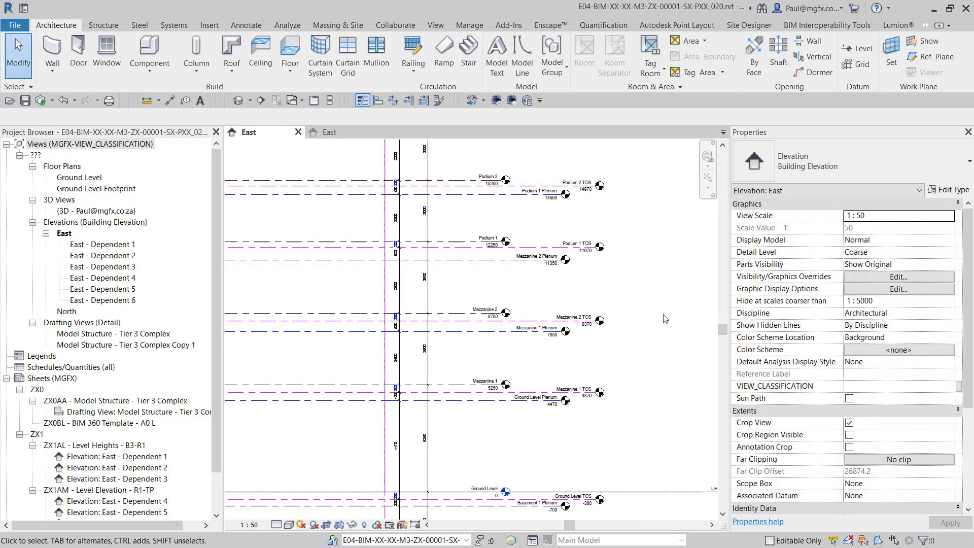
pyautogui.moveTo(642, 324)
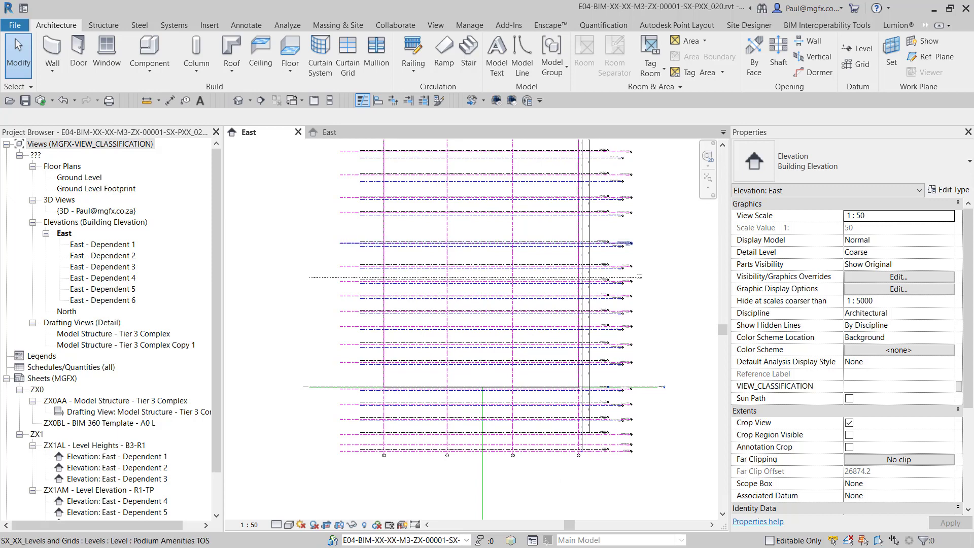
pyautogui.moveTo(903, 106)
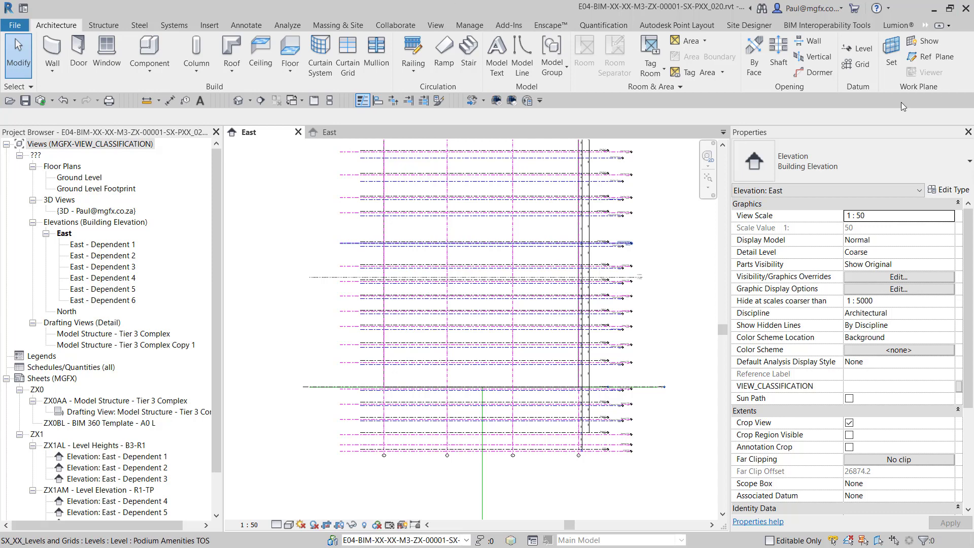